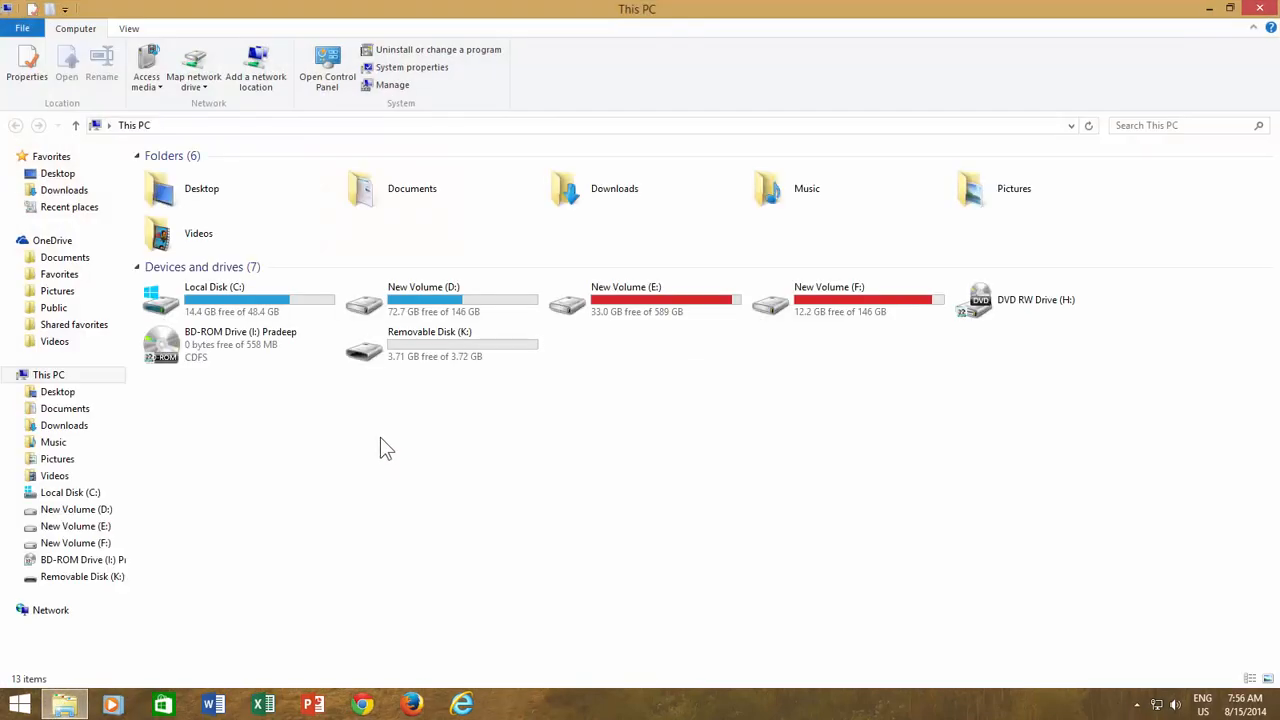
Step: Open Local Disk (C:) and bring up the Windows 8.1 disc image's context menu
{"action": "double_click", "coordinate": [214, 299]}
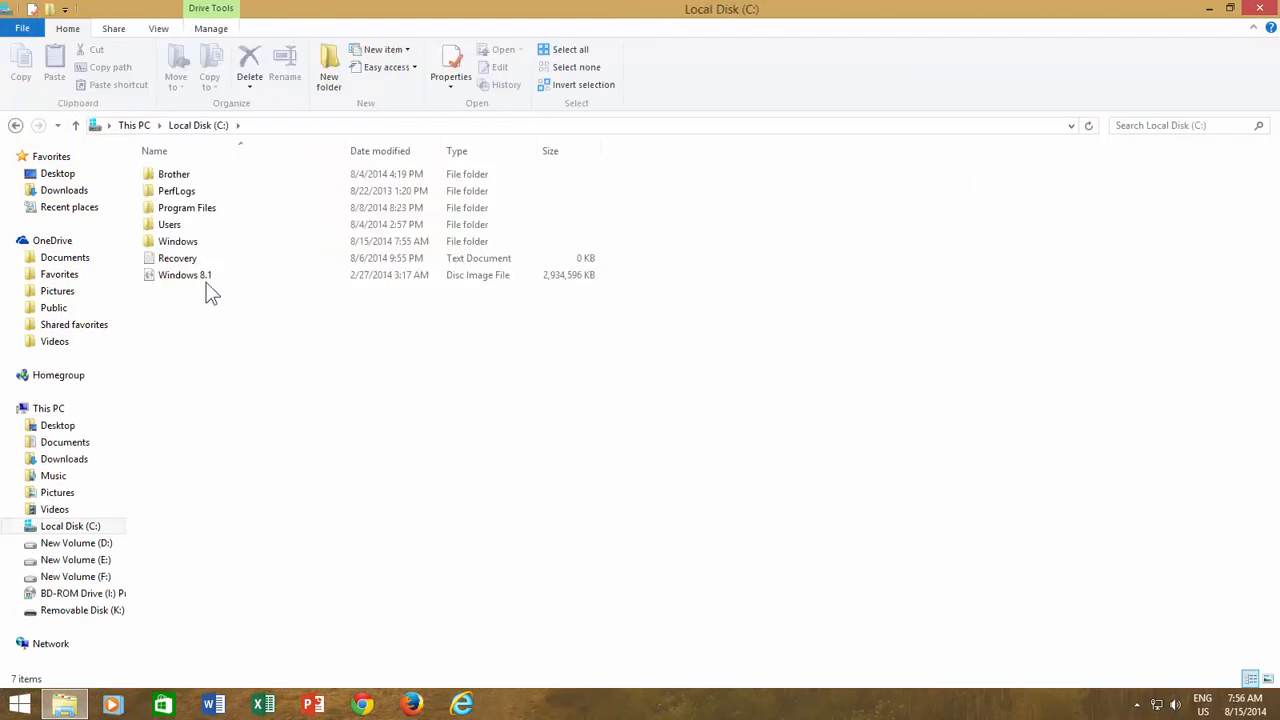
{"action": "right_click", "coordinate": [185, 275]}
{"action": "type", "text": "cmd"}
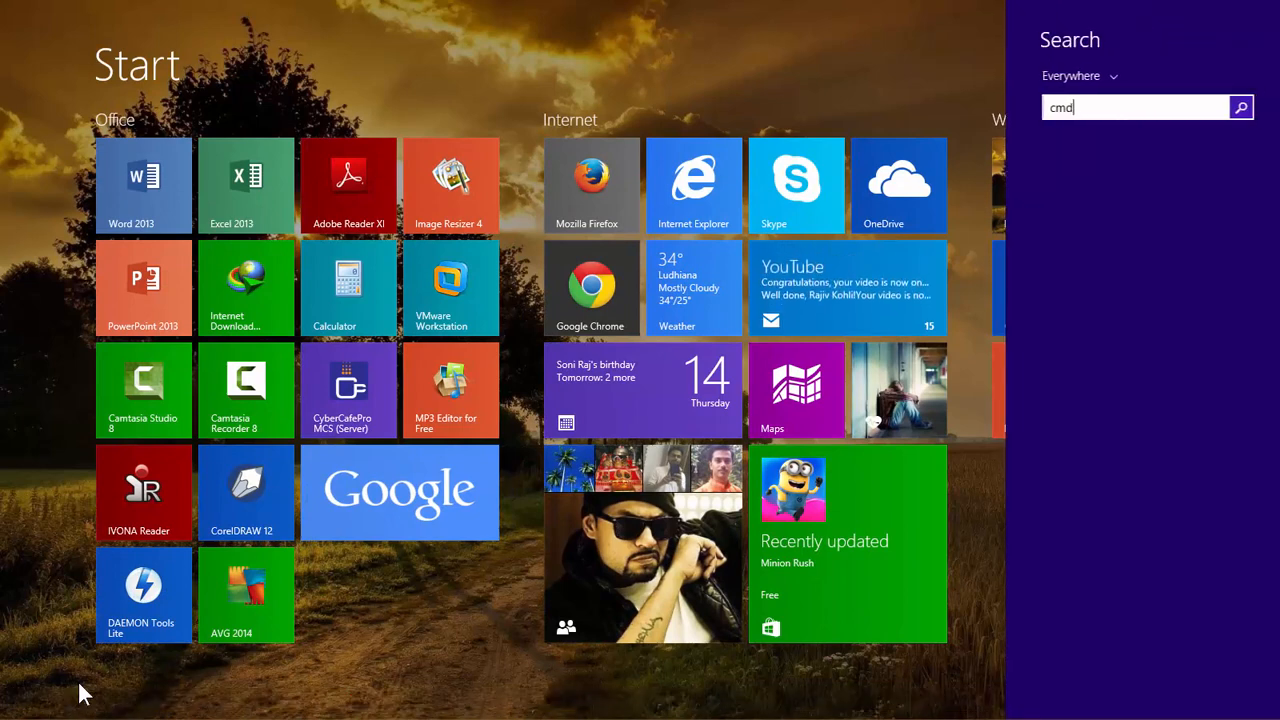
{"action": "mouse_move", "coordinate": [1100, 170]}
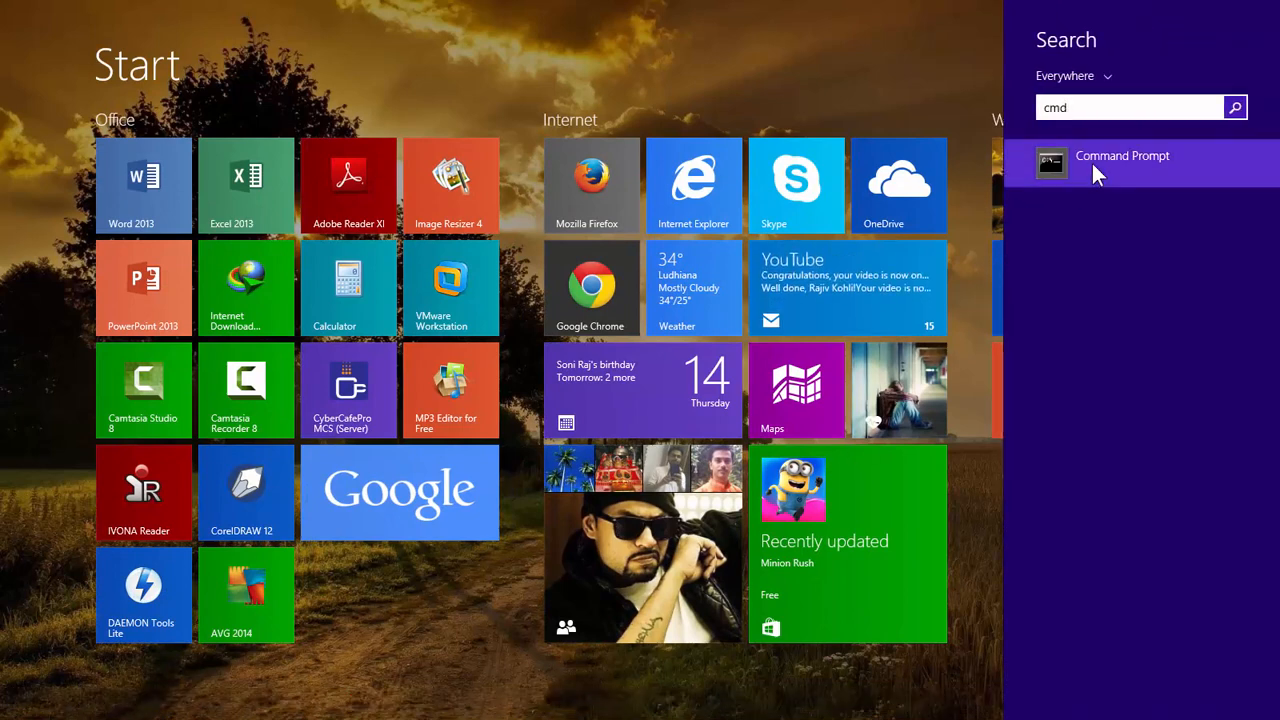
Step: Run the Command Prompt search result as administrator
{"action": "right_click", "coordinate": [1121, 160]}
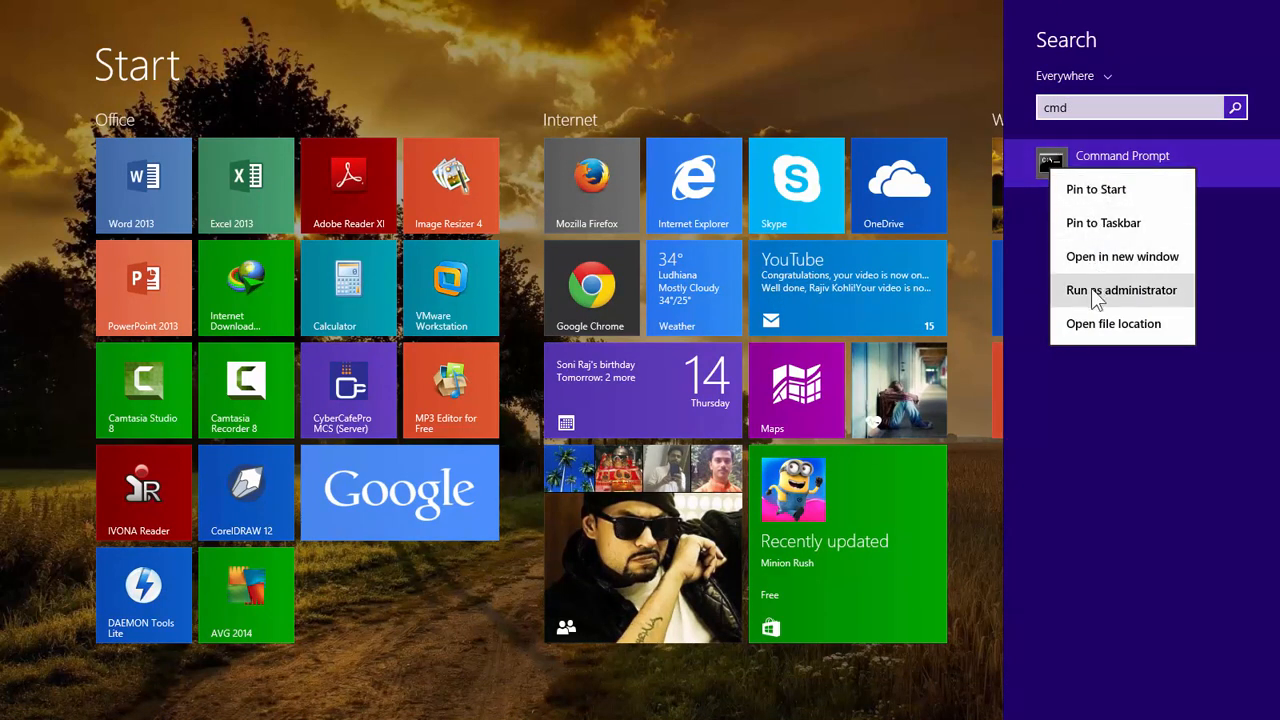
{"action": "left_click", "coordinate": [1120, 289]}
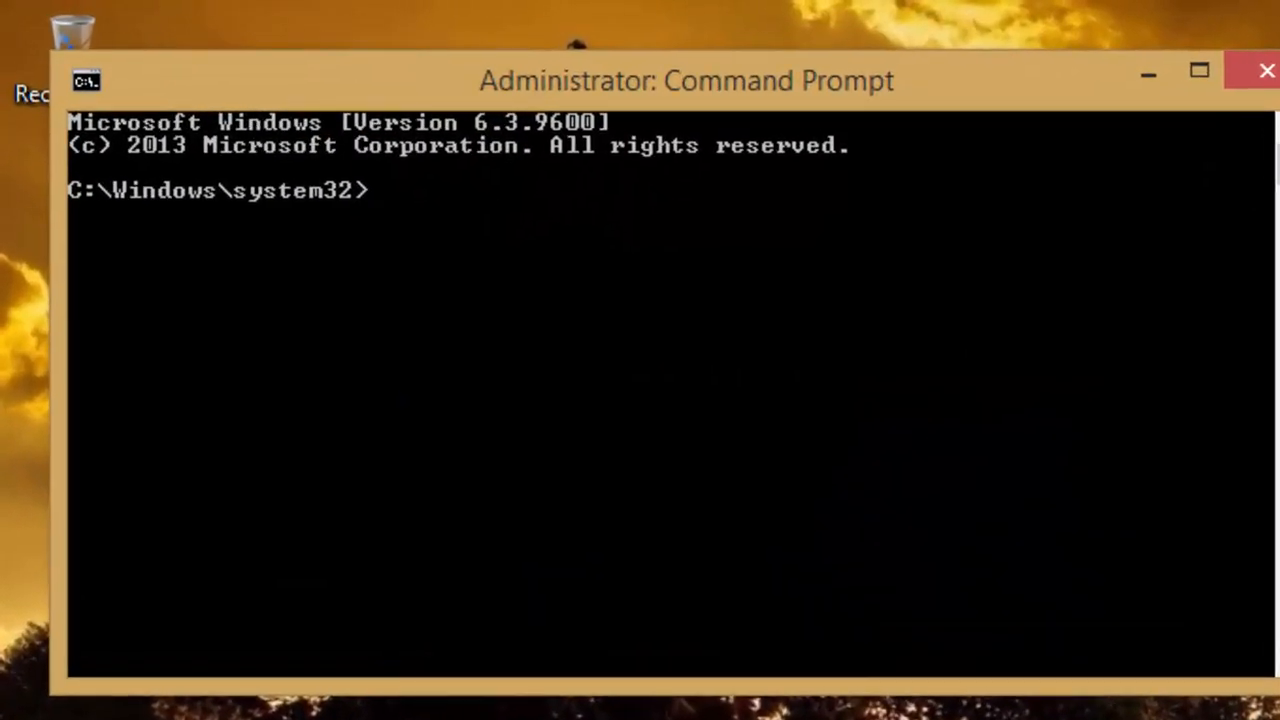
Step: Start diskpart and run list disk, showing Disk 2 online at 3819 MB
{"action": "type", "text": "diskpart"}
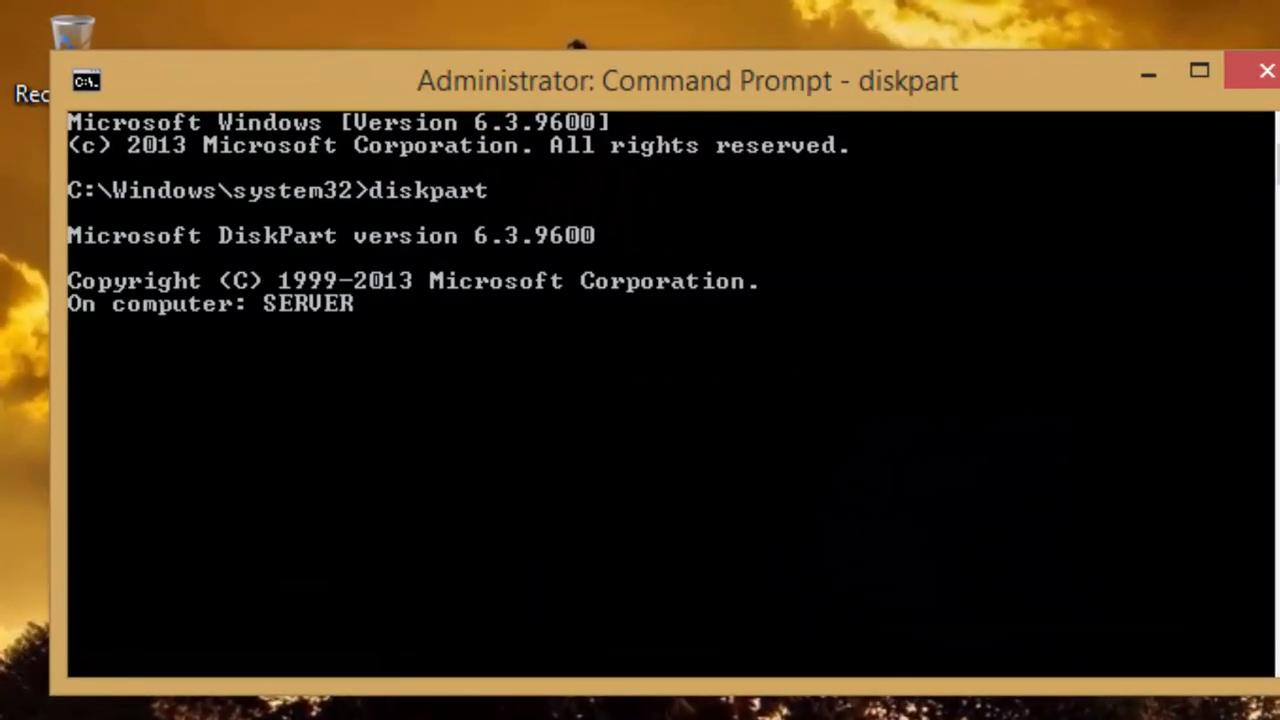
{"action": "key", "text": "enter"}
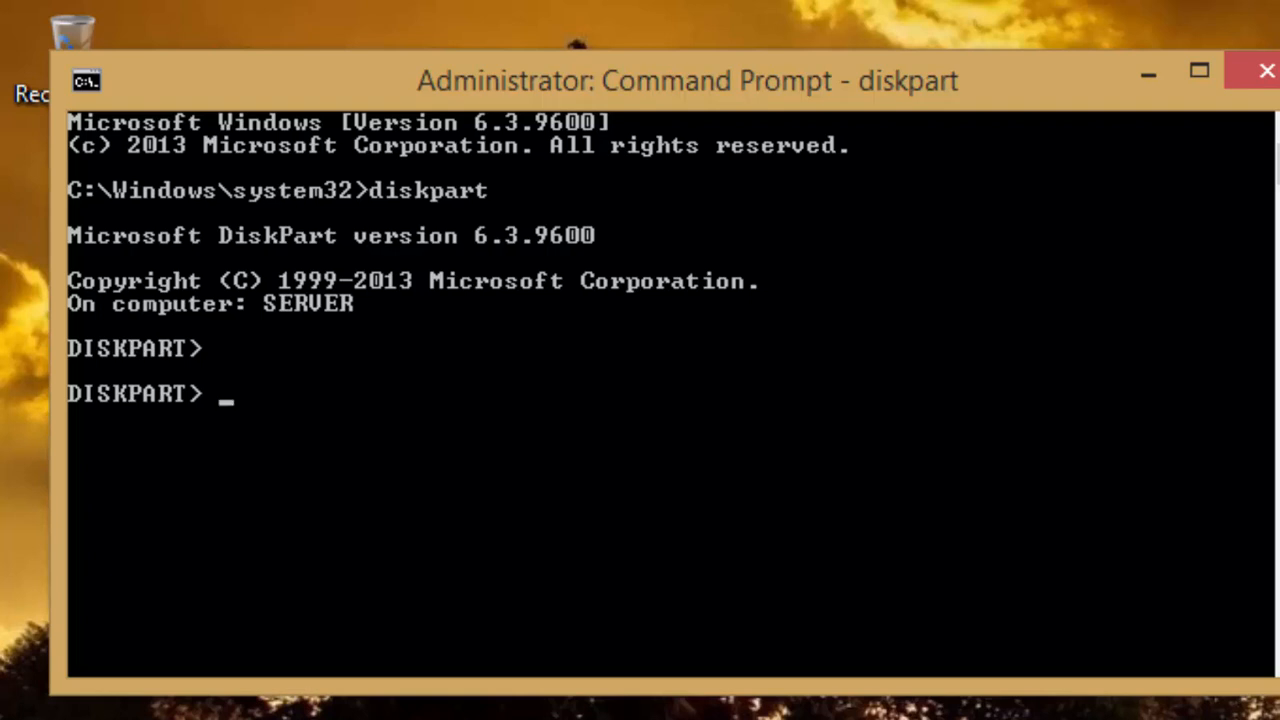
{"action": "type", "text": "list"}
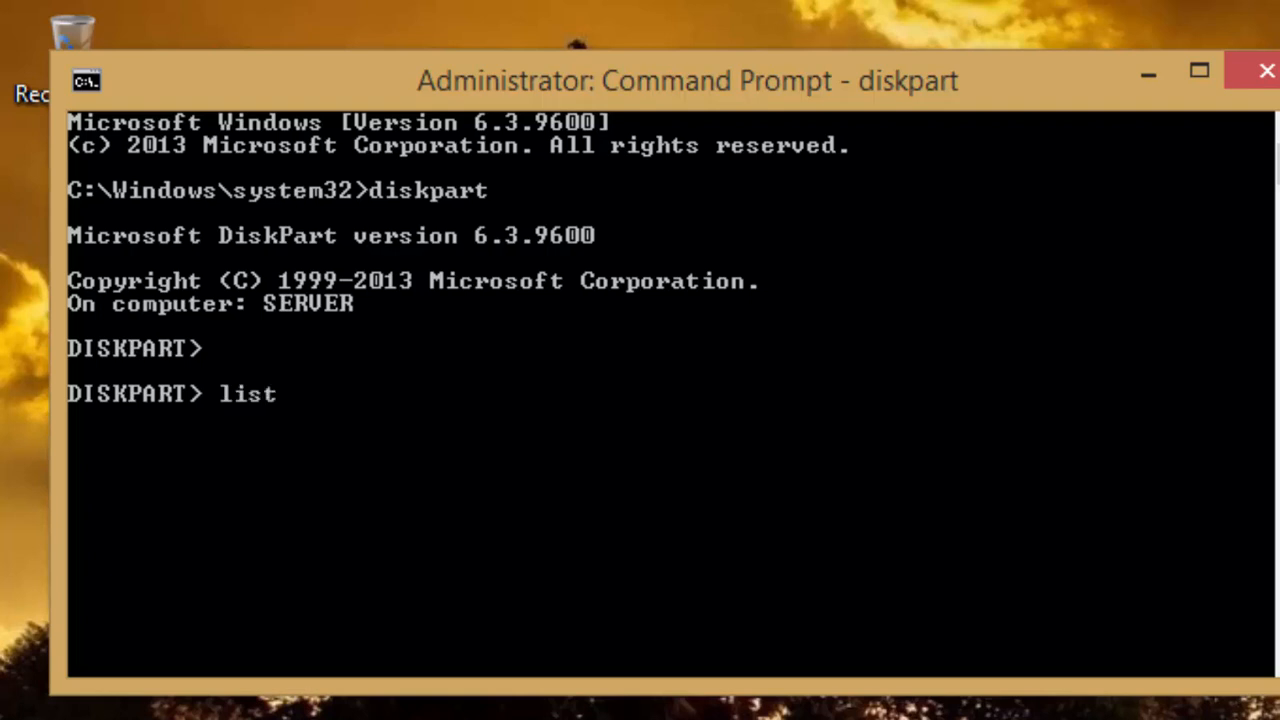
{"action": "type", "text": "disk"}
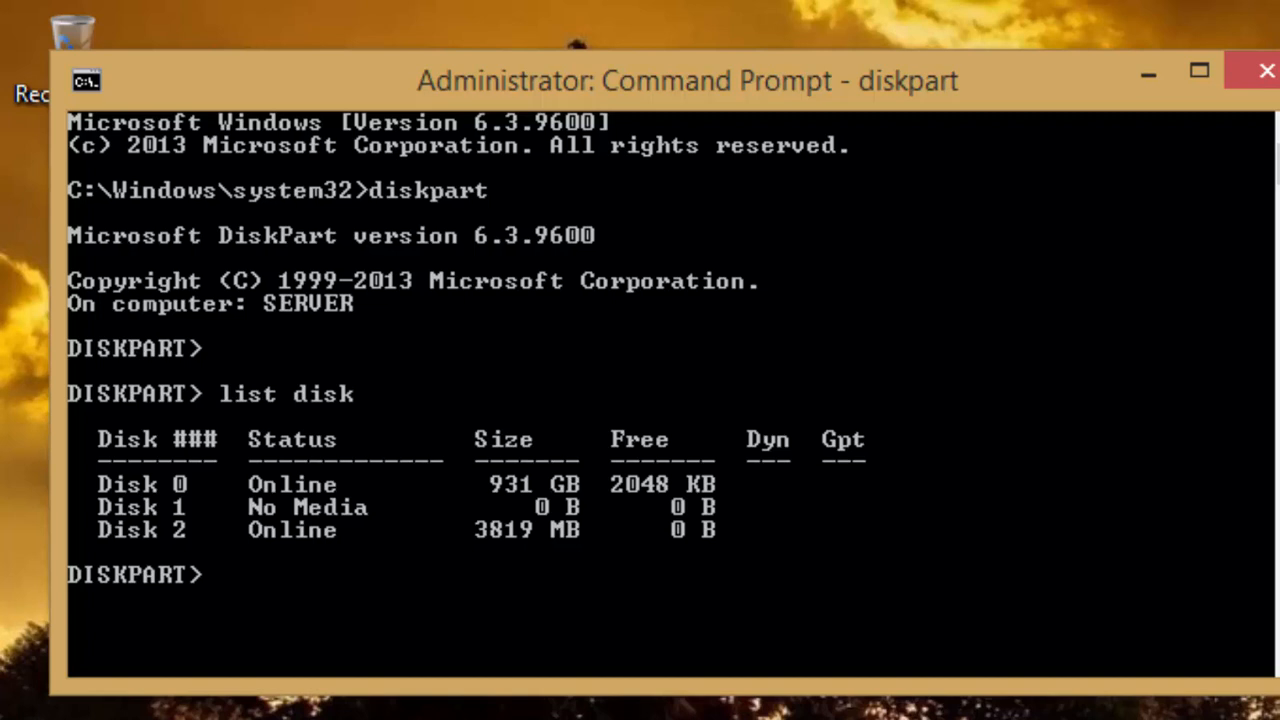
Step: Select disk 2 and clean it
{"action": "type", "text": "sel"}
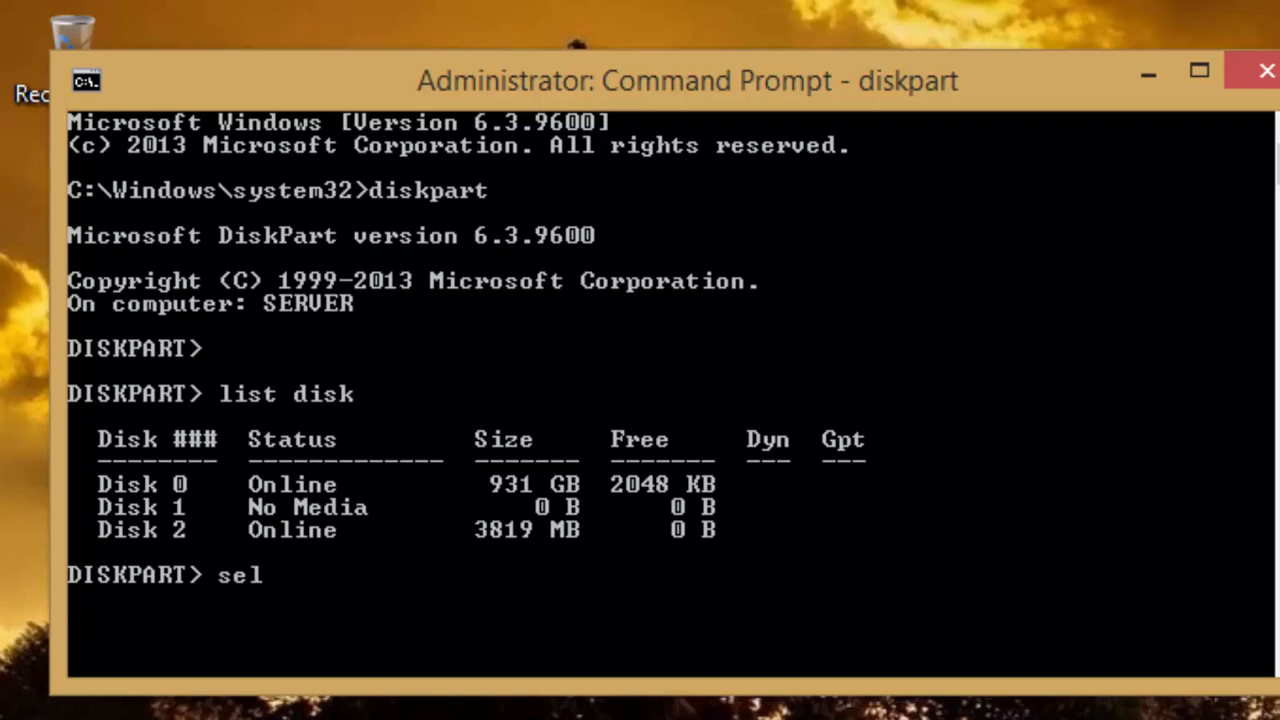
{"action": "type", "text": "ect disk"}
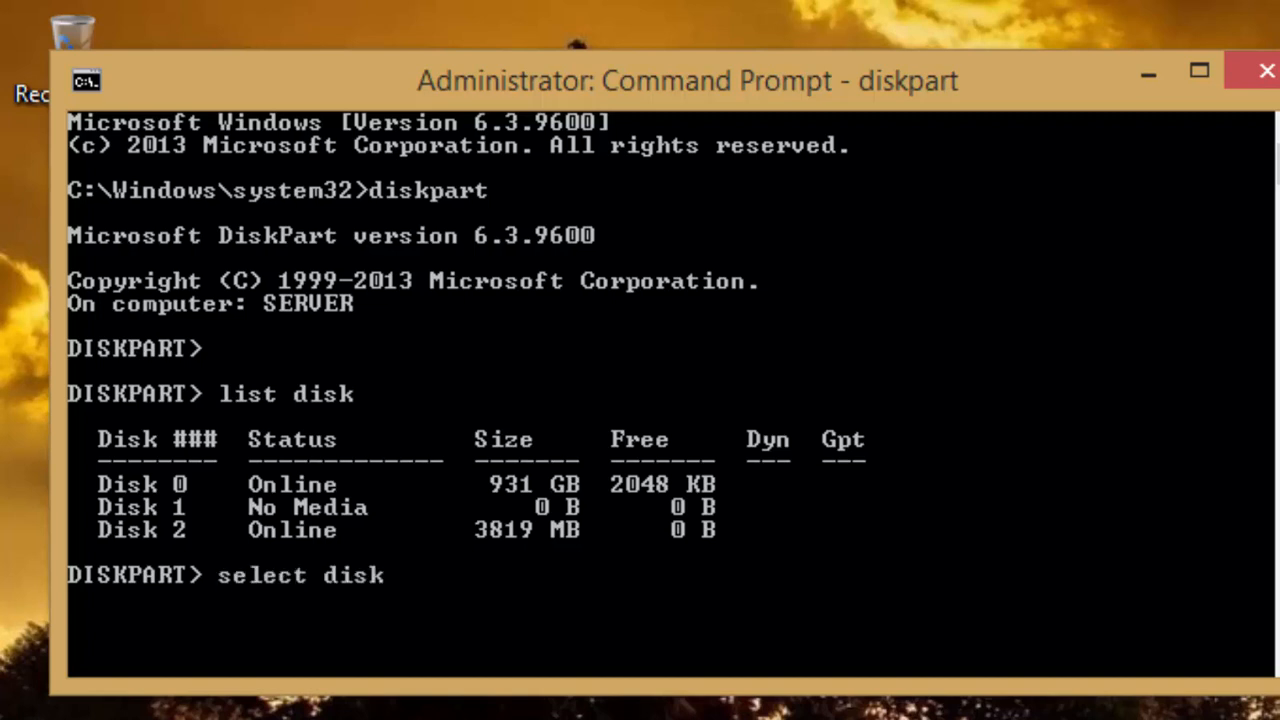
{"action": "type", "text": "2"}
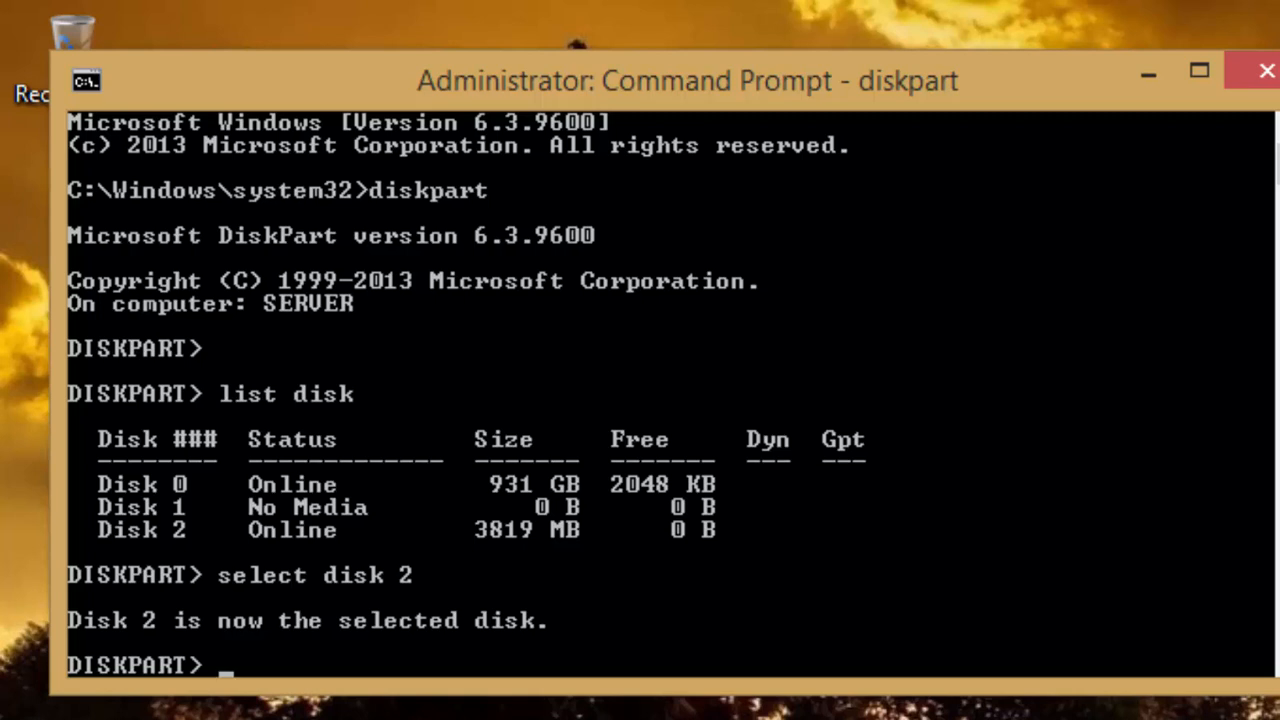
{"action": "type", "text": "clean"}
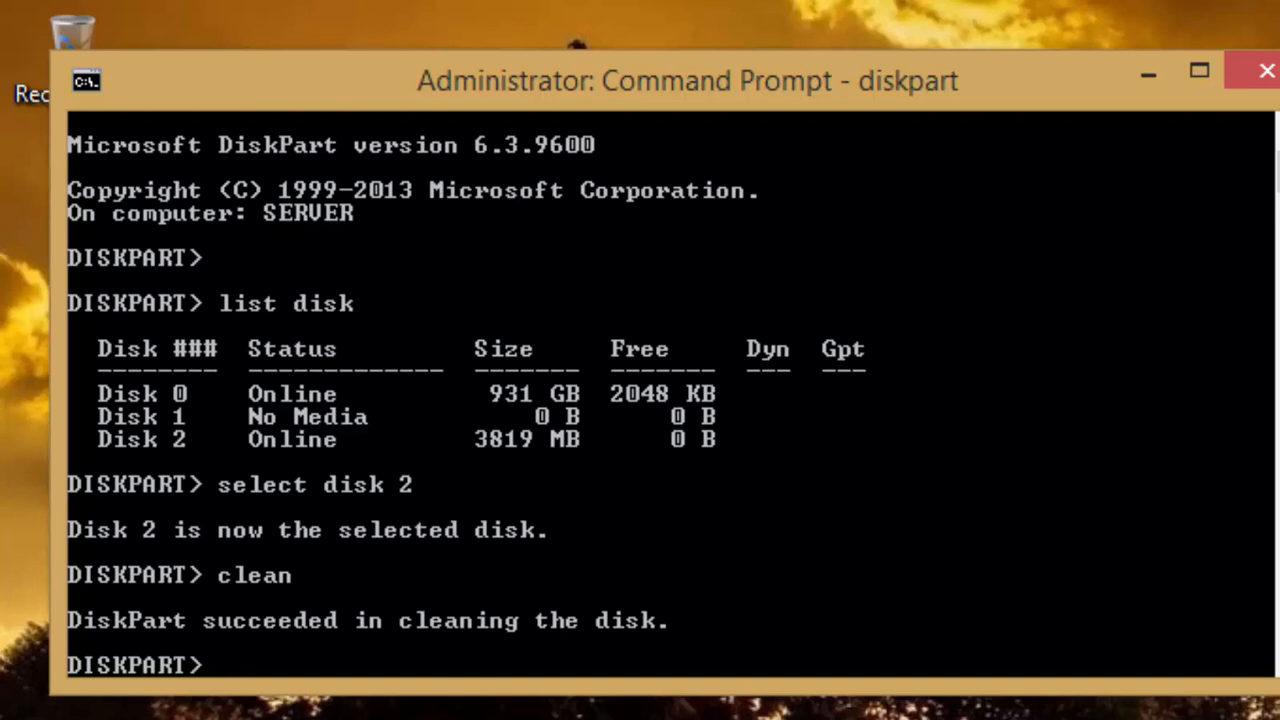
Step: Create a primary partition on disk 2 and select partition 1
{"action": "type", "text": "c"}
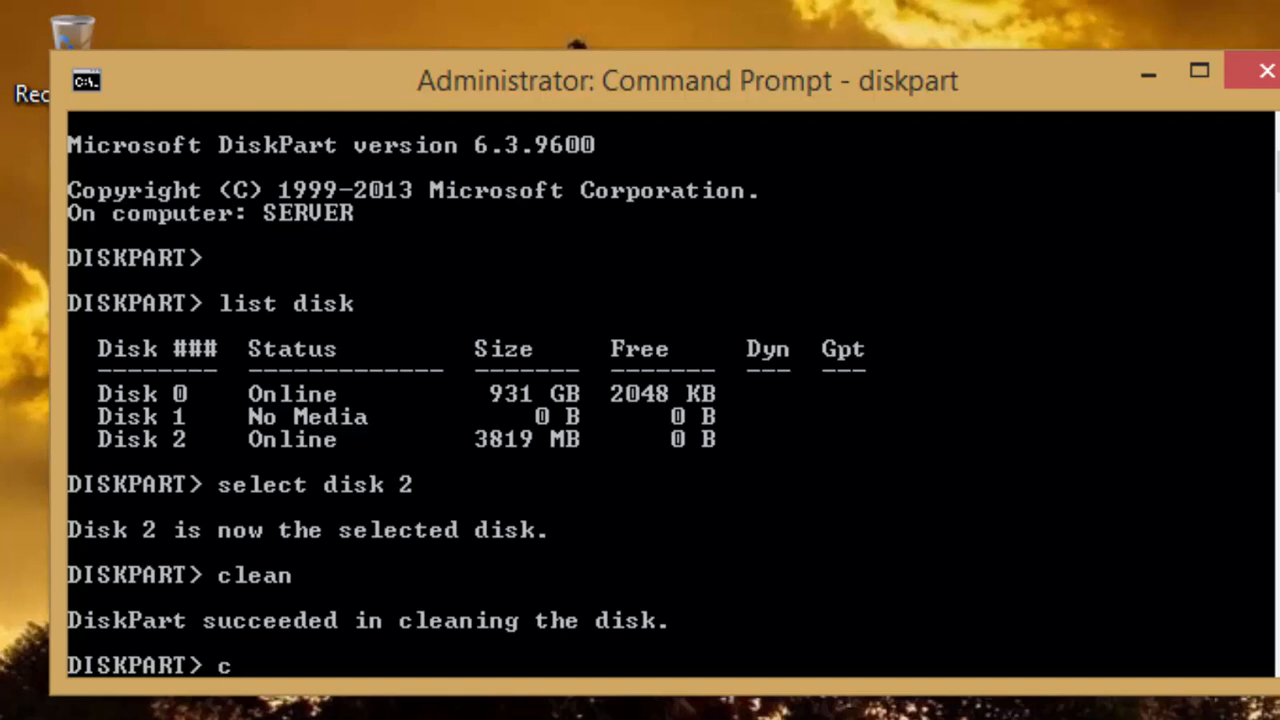
{"action": "type", "text": "reate par"}
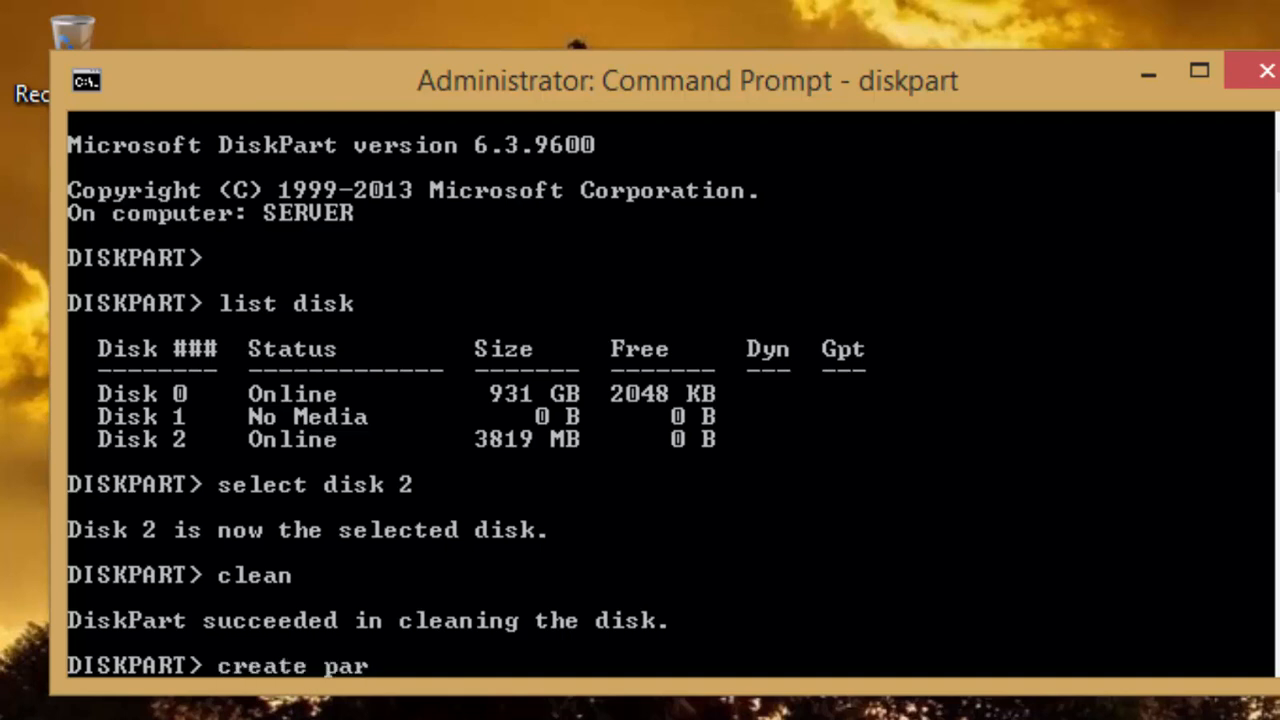
{"action": "type", "text": "tition primary"}
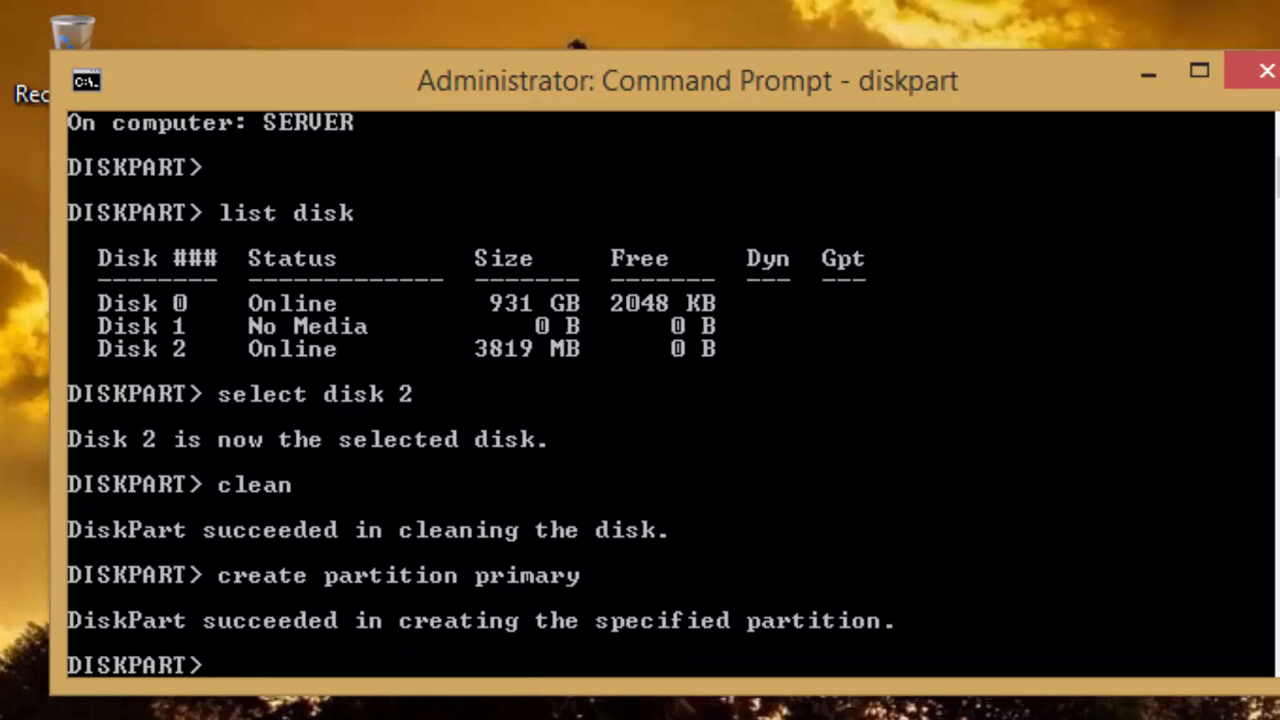
{"action": "type", "text": "select"}
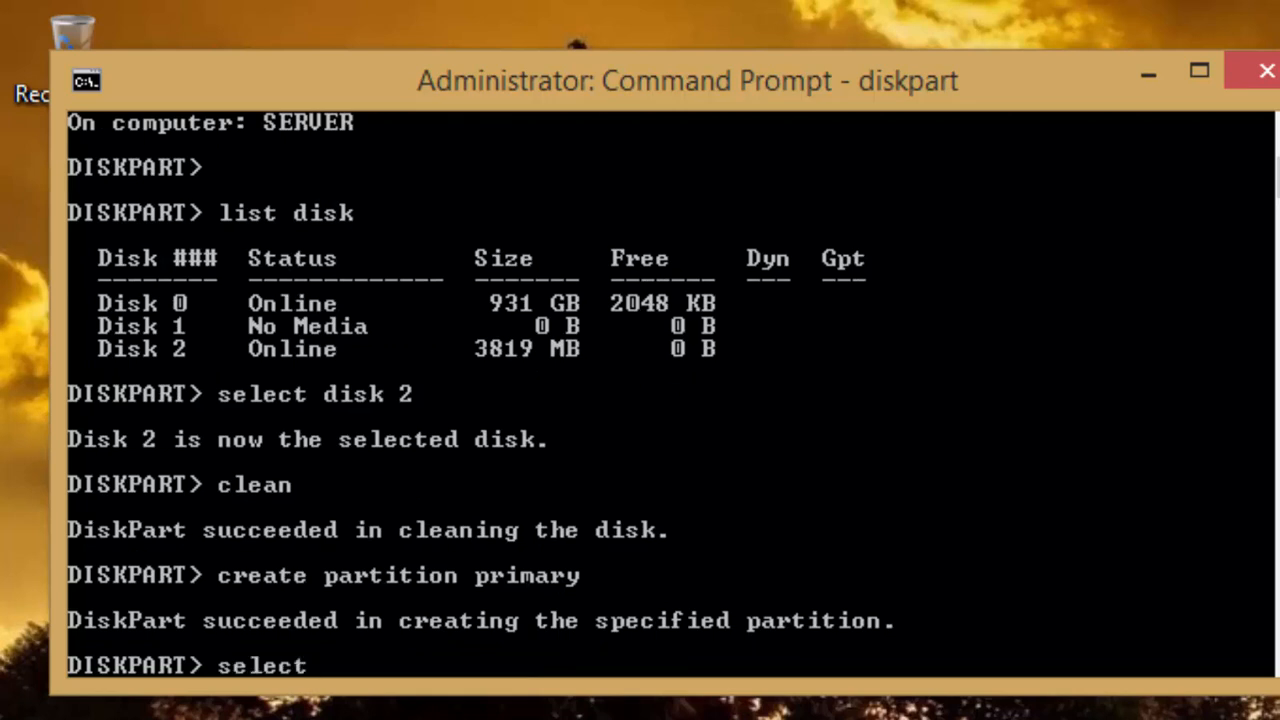
{"action": "type", "text": "partition 1"}
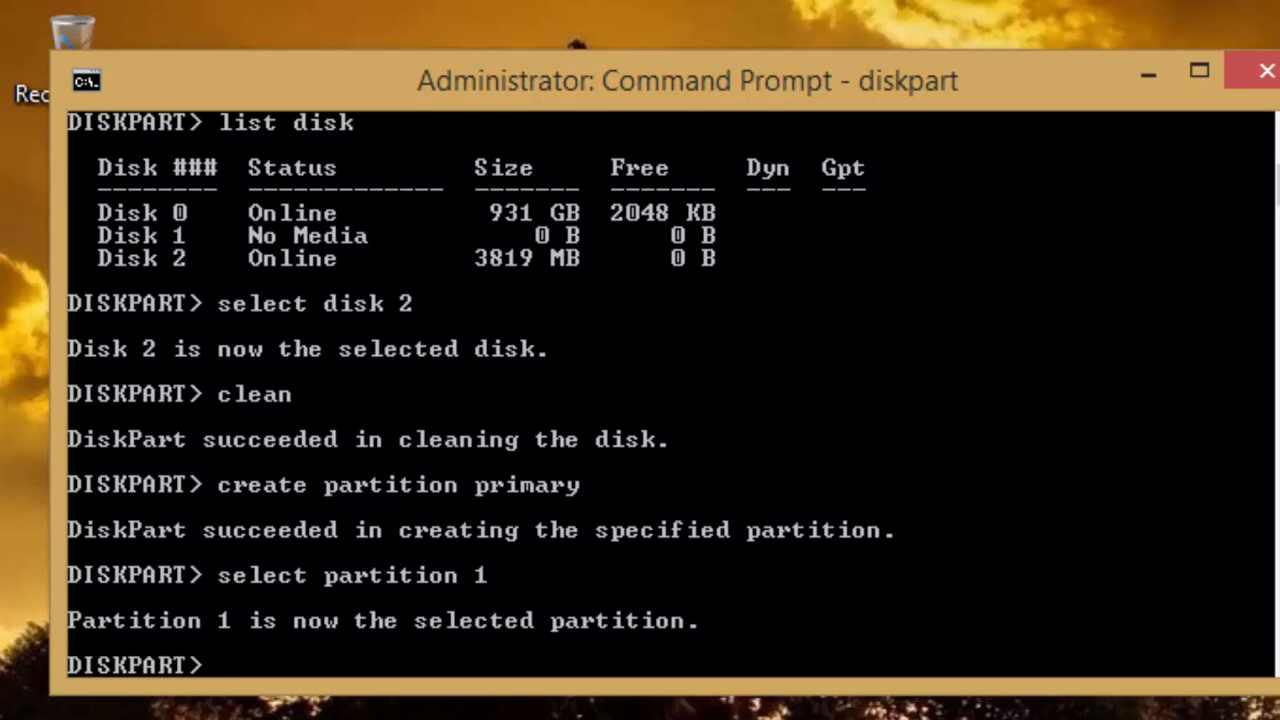
{"action": "type", "text": "format"}
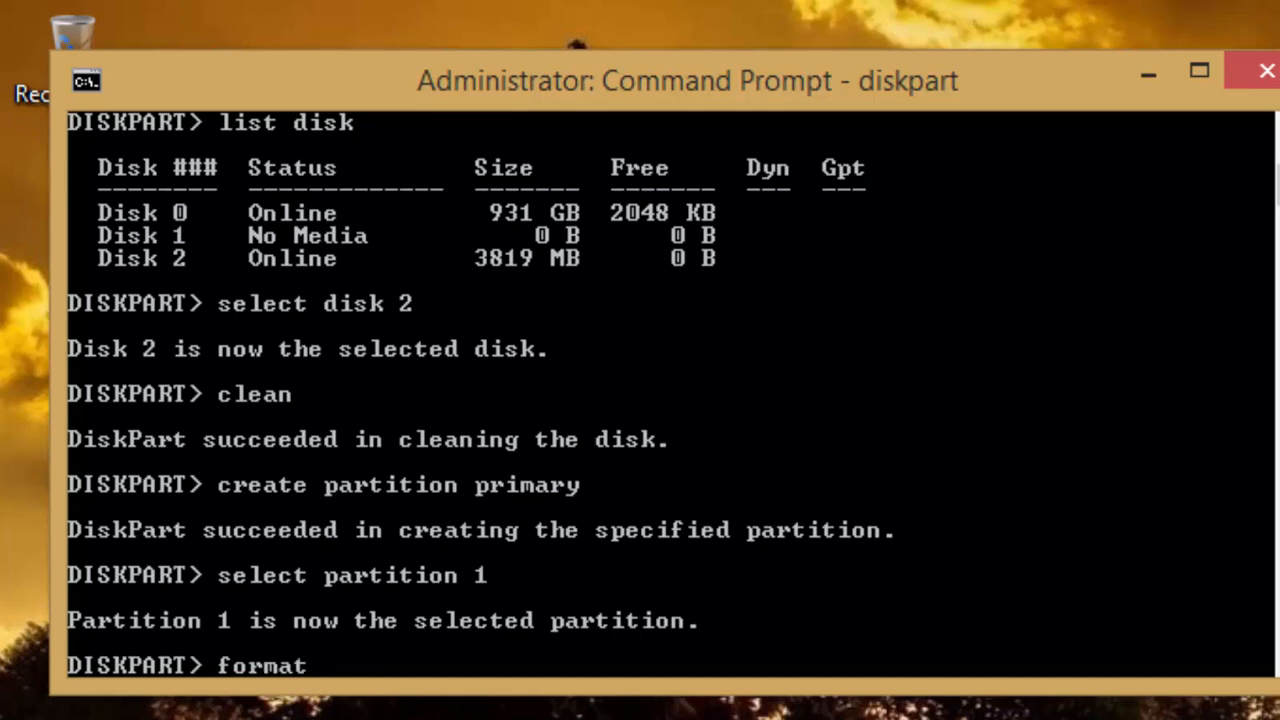
Step: Quick-format partition 1 as NTFS, mark it active, and assign it a drive letter
{"action": "type", "text": "fs="}
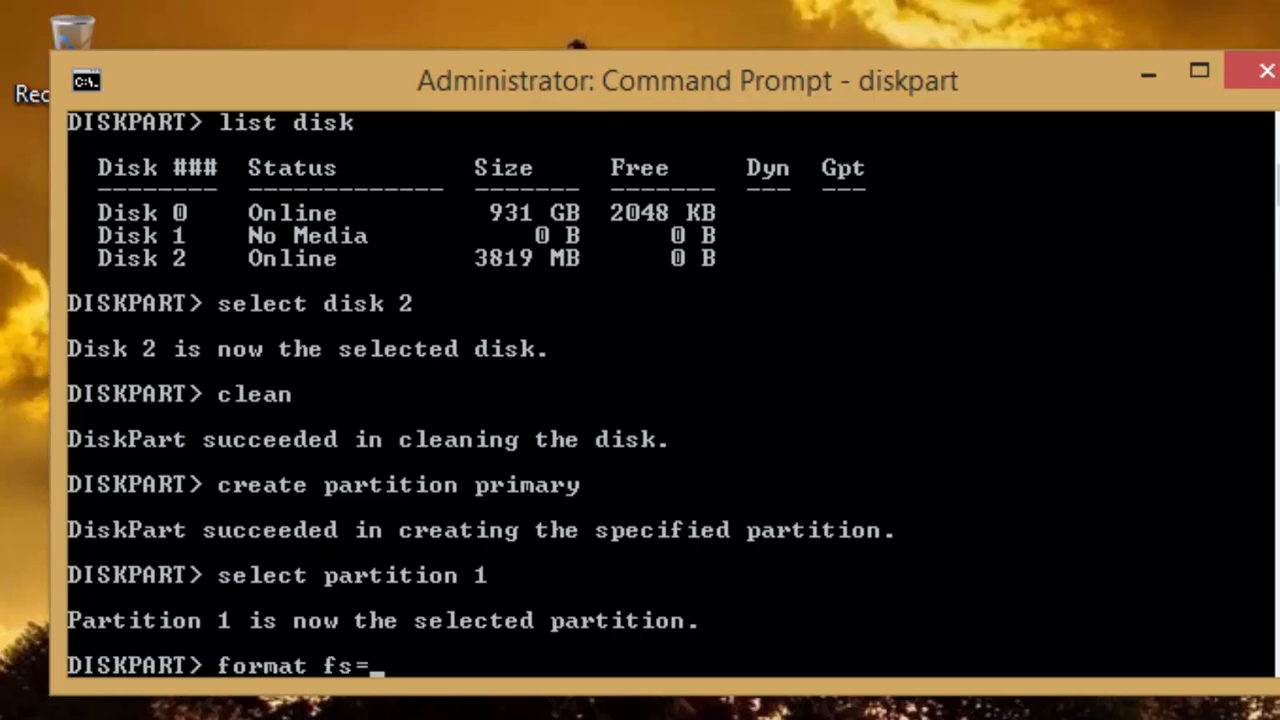
{"action": "type", "text": "ntfs quick"}
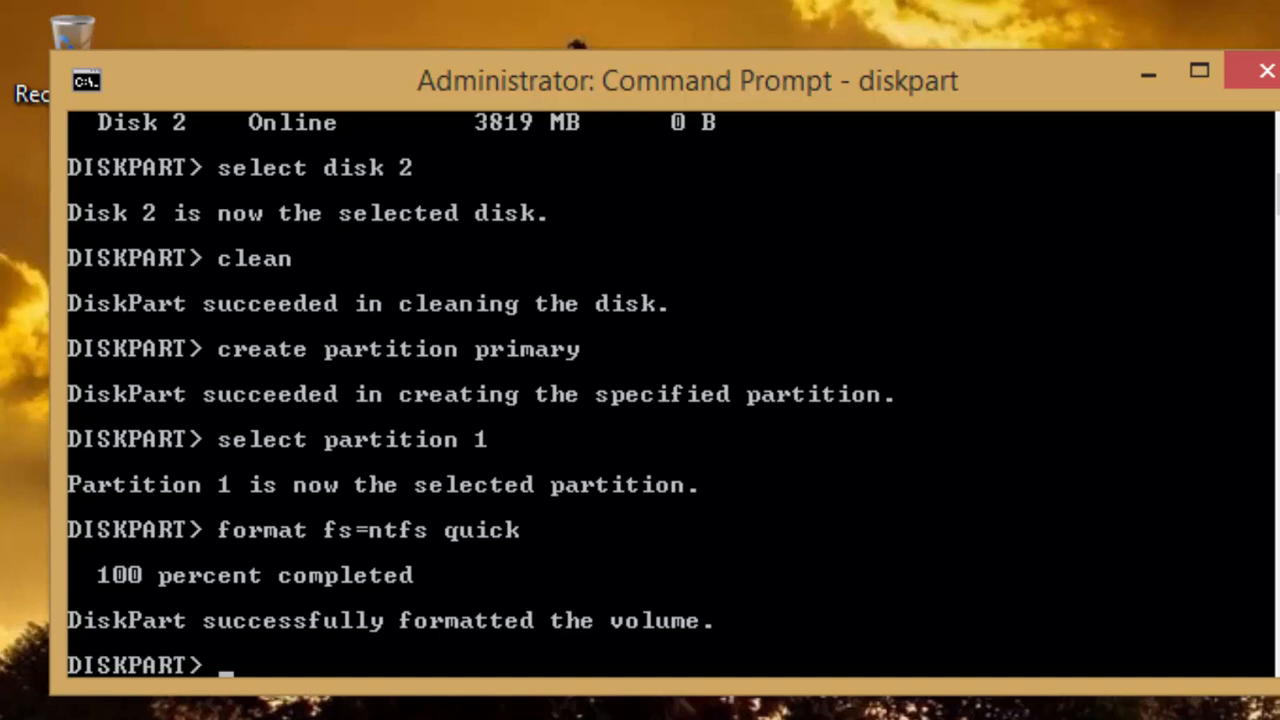
{"action": "type", "text": "a"}
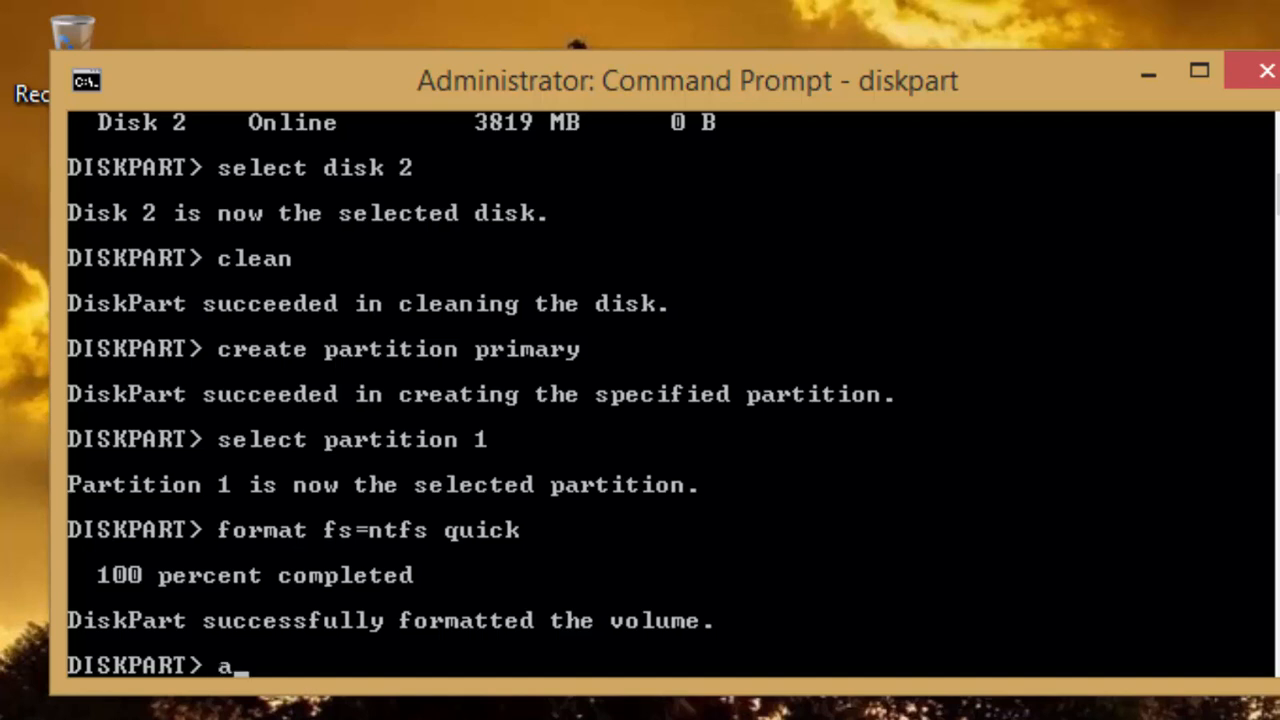
{"action": "type", "text": "ctive"}
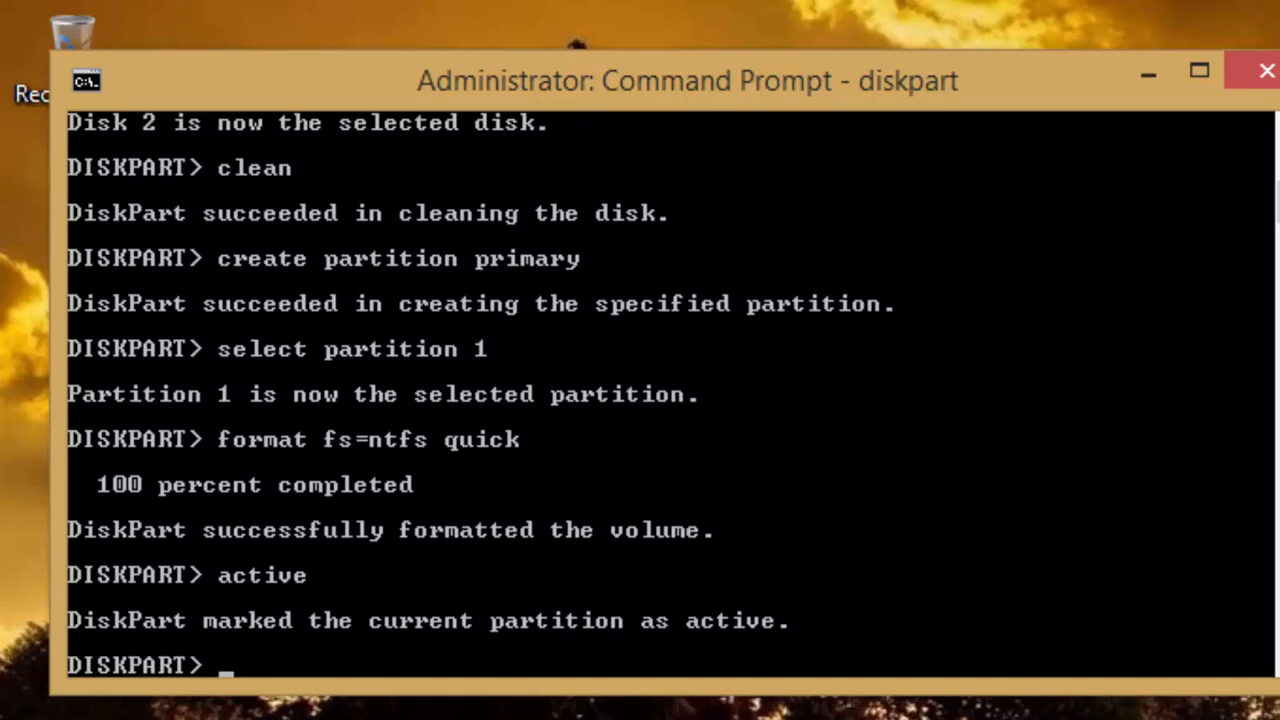
{"action": "type", "text": "assign"}
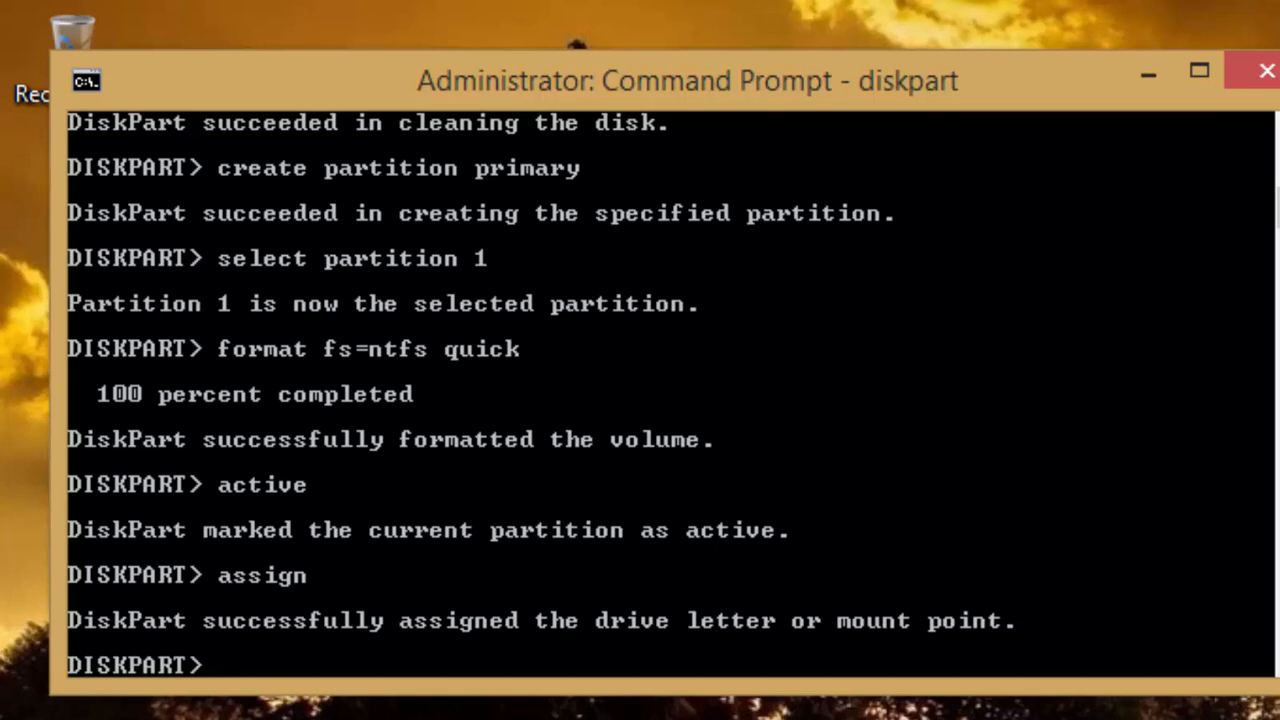
{"action": "type", "text": "exit"}
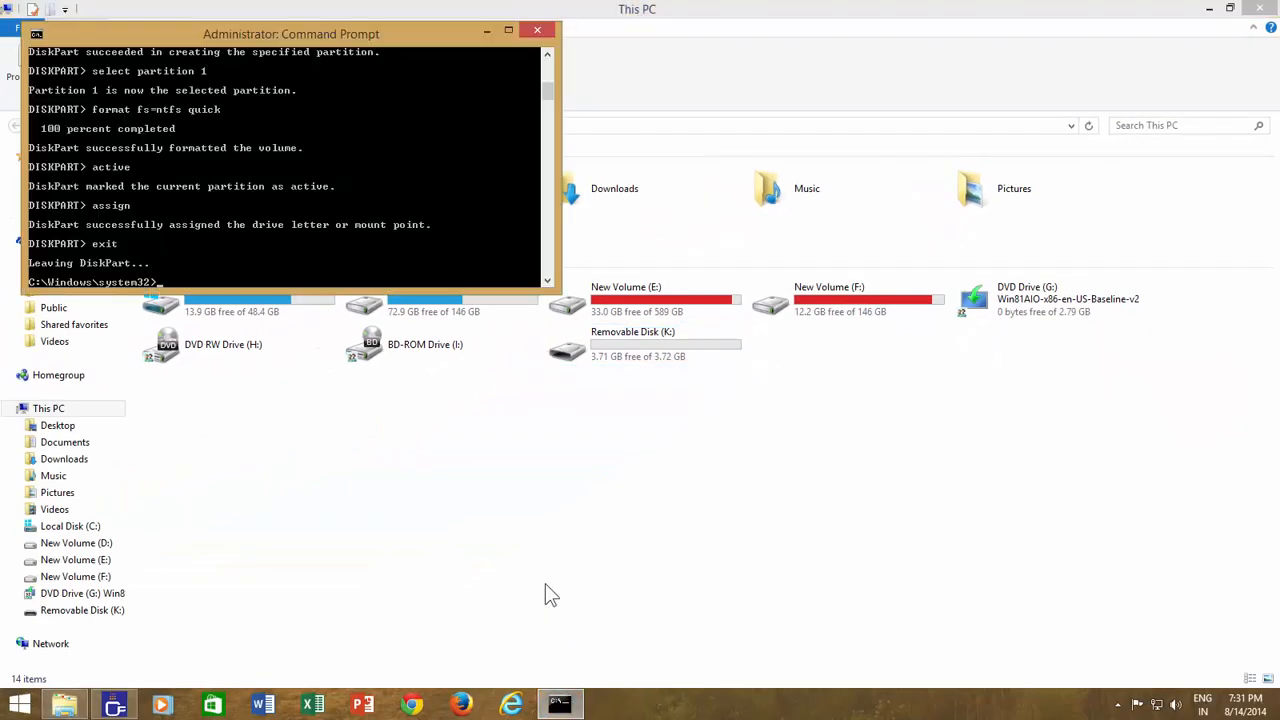
Step: Bring the Command Prompt window back into focus over This PC
{"action": "left_click", "coordinate": [508, 29]}
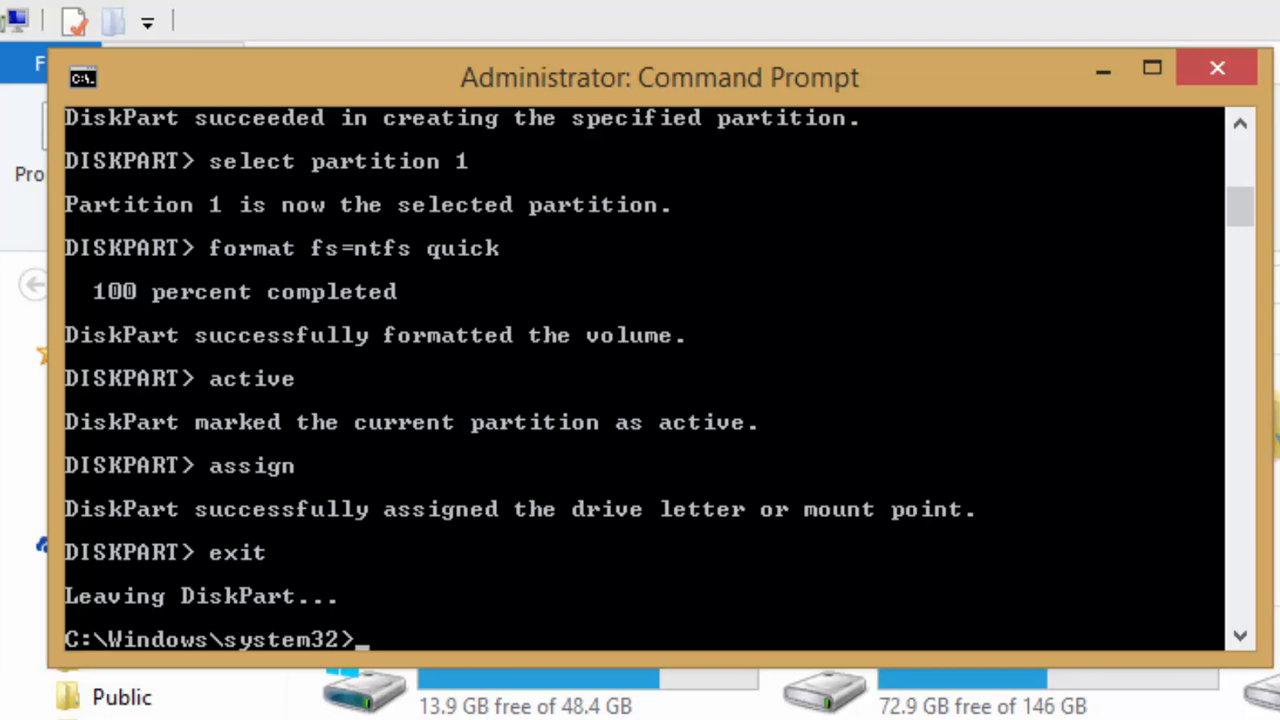
Step: From G:\boot, run bootsect /nt60 k: to write BOOTMGR boot code
{"action": "type", "text": "g"}
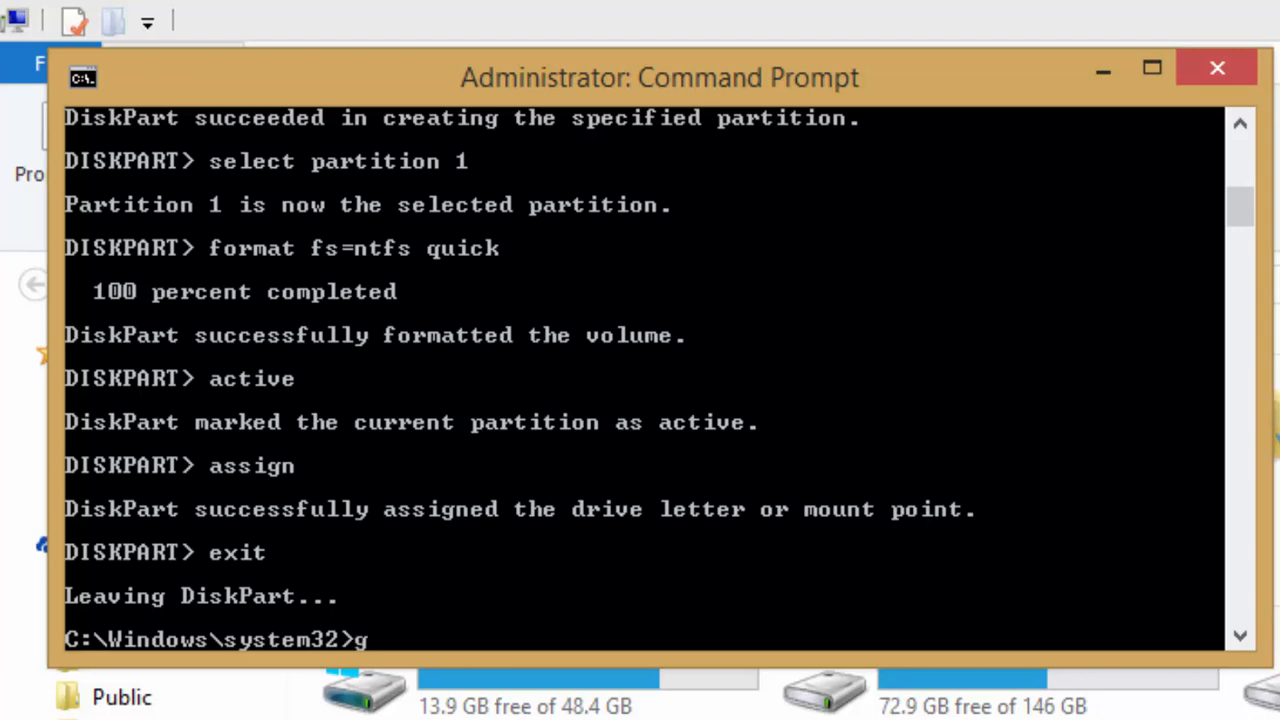
{"action": "type", "text": ":"}
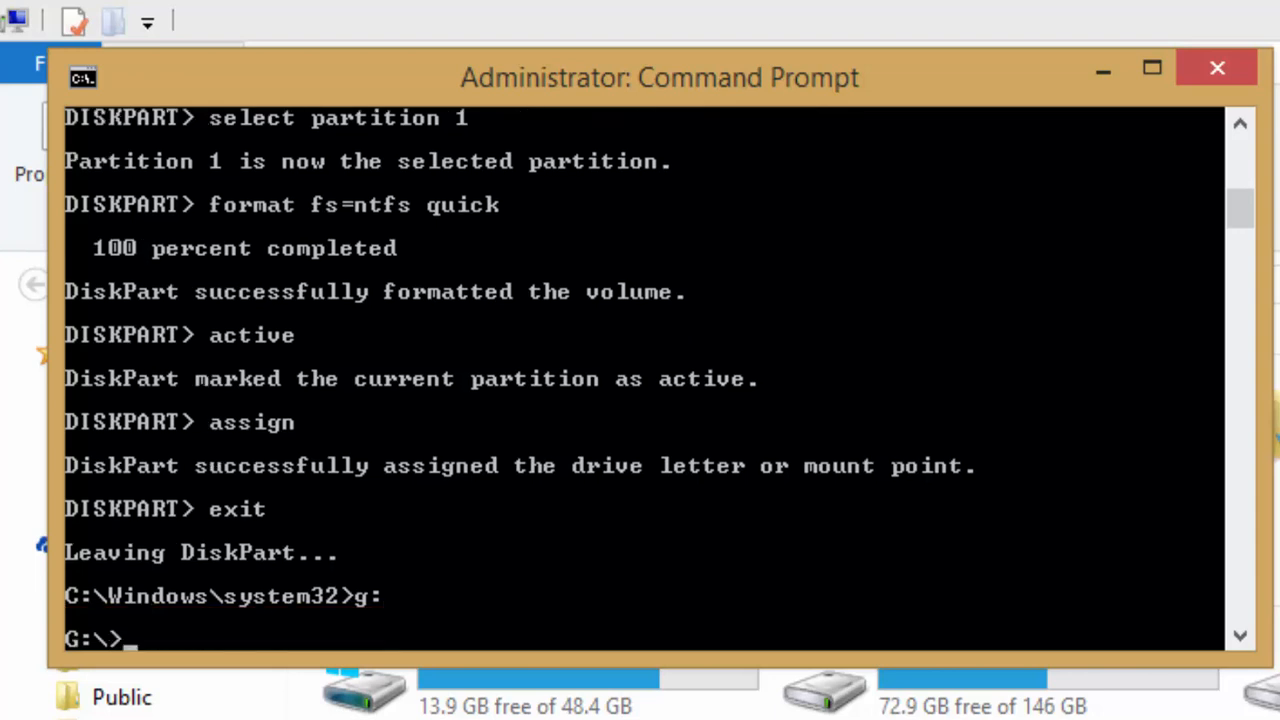
{"action": "type", "text": "cd boot"}
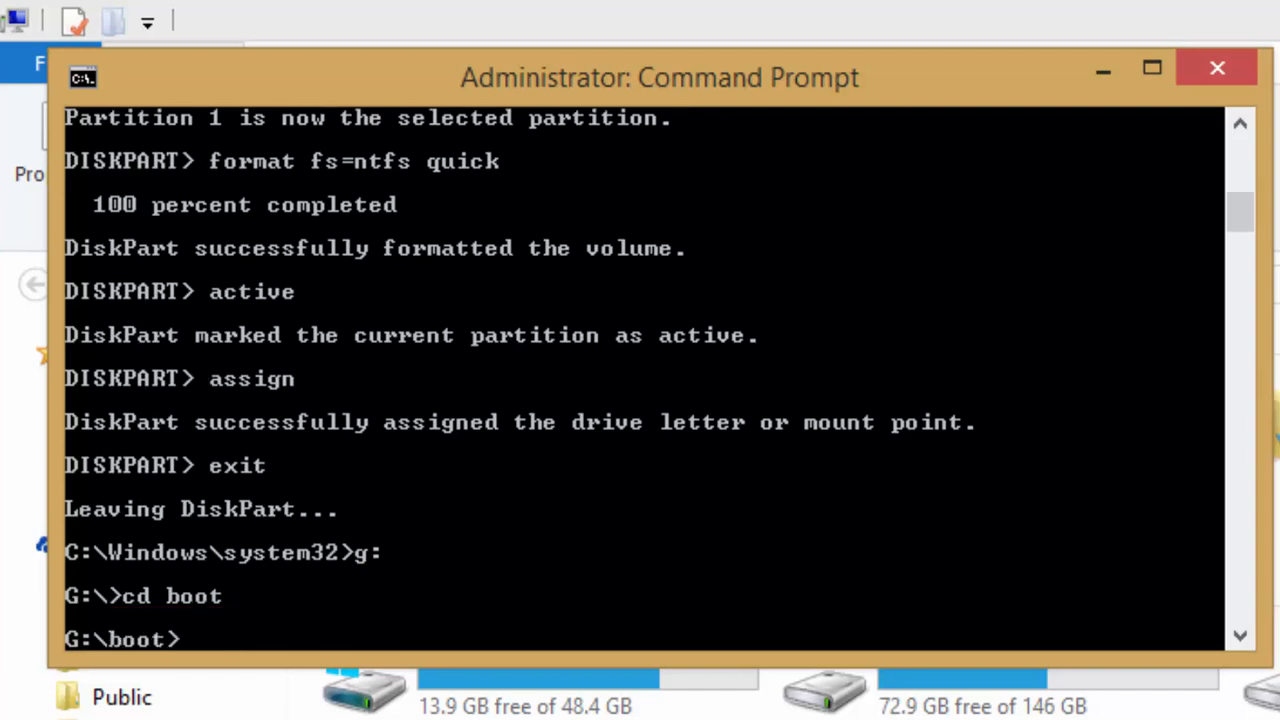
{"action": "type", "text": "bootsect /"}
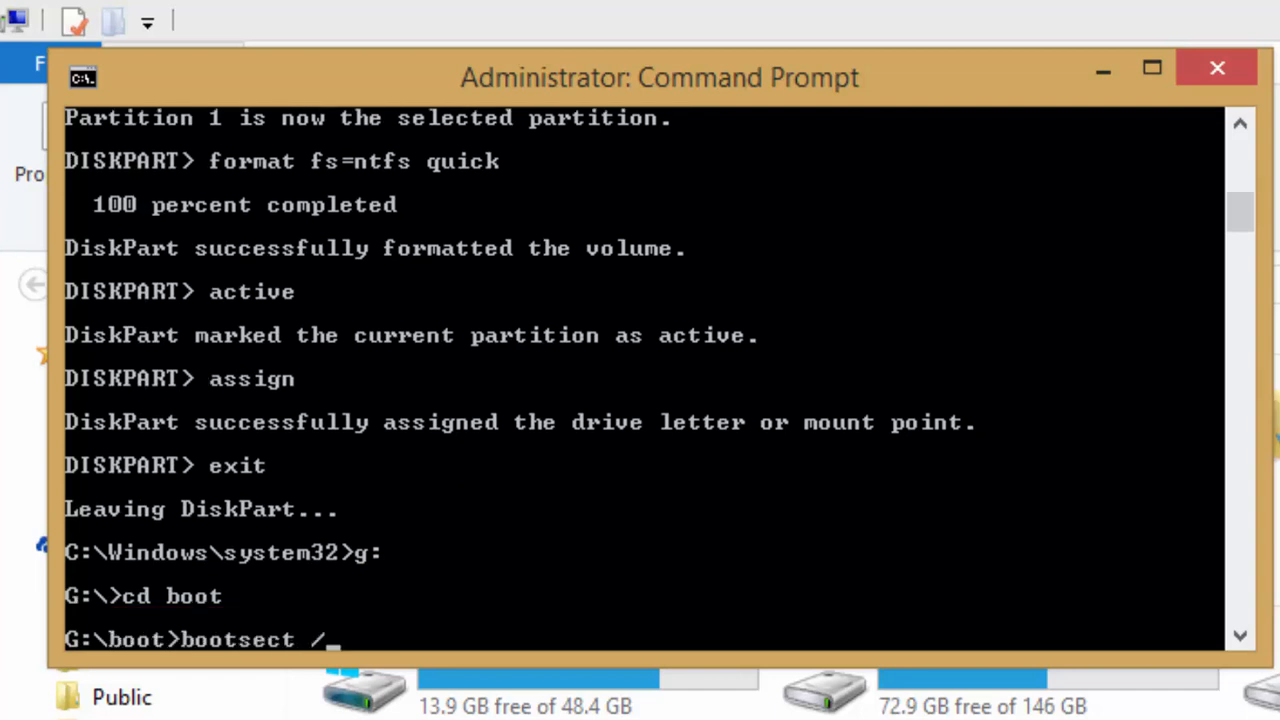
{"action": "type", "text": "nt60"}
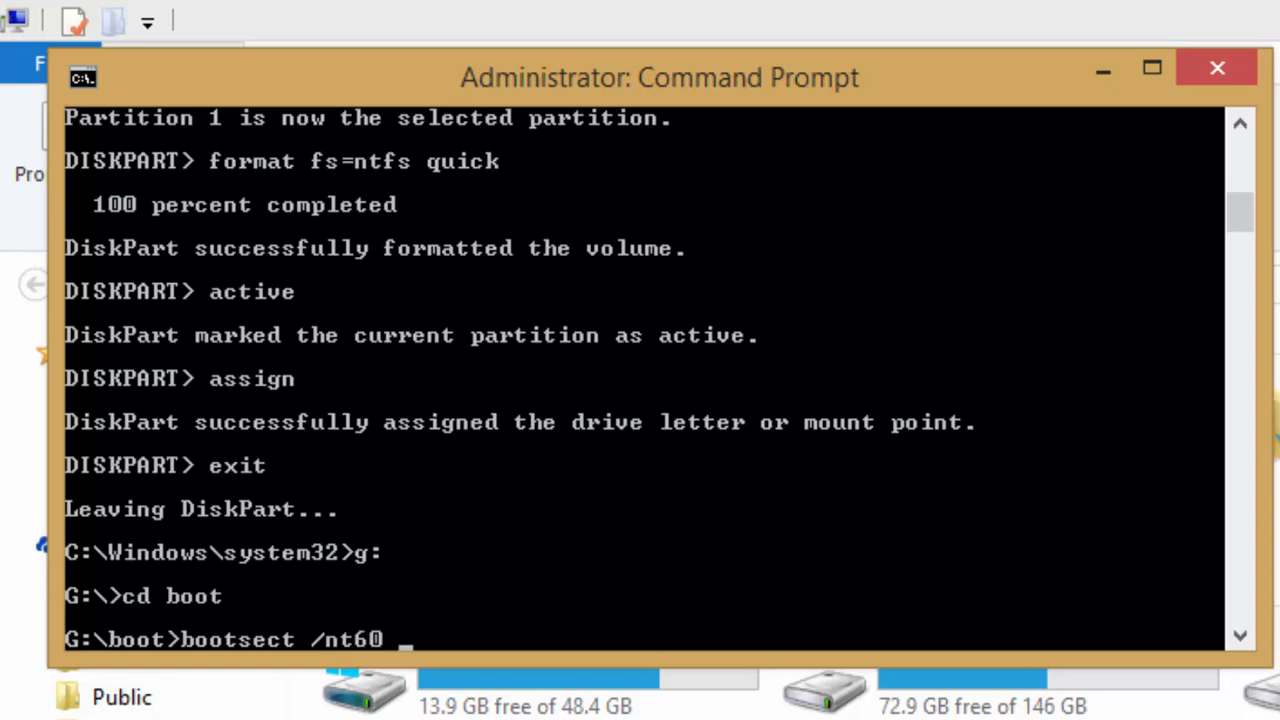
{"action": "type", "text": "k:"}
{"action": "type", "text": "exit"}
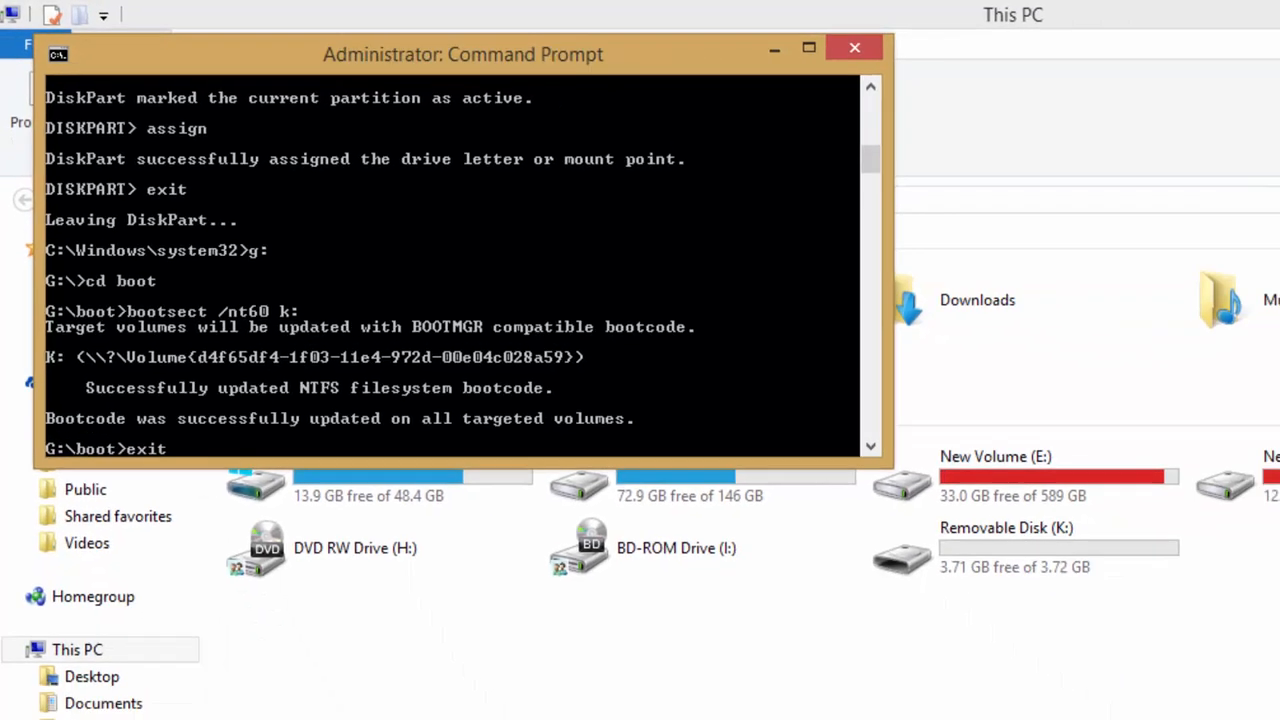
Step: Open DVD Drive (G:) and send all its files to Removable Disk (K:)
{"action": "left_click", "coordinate": [854, 47]}
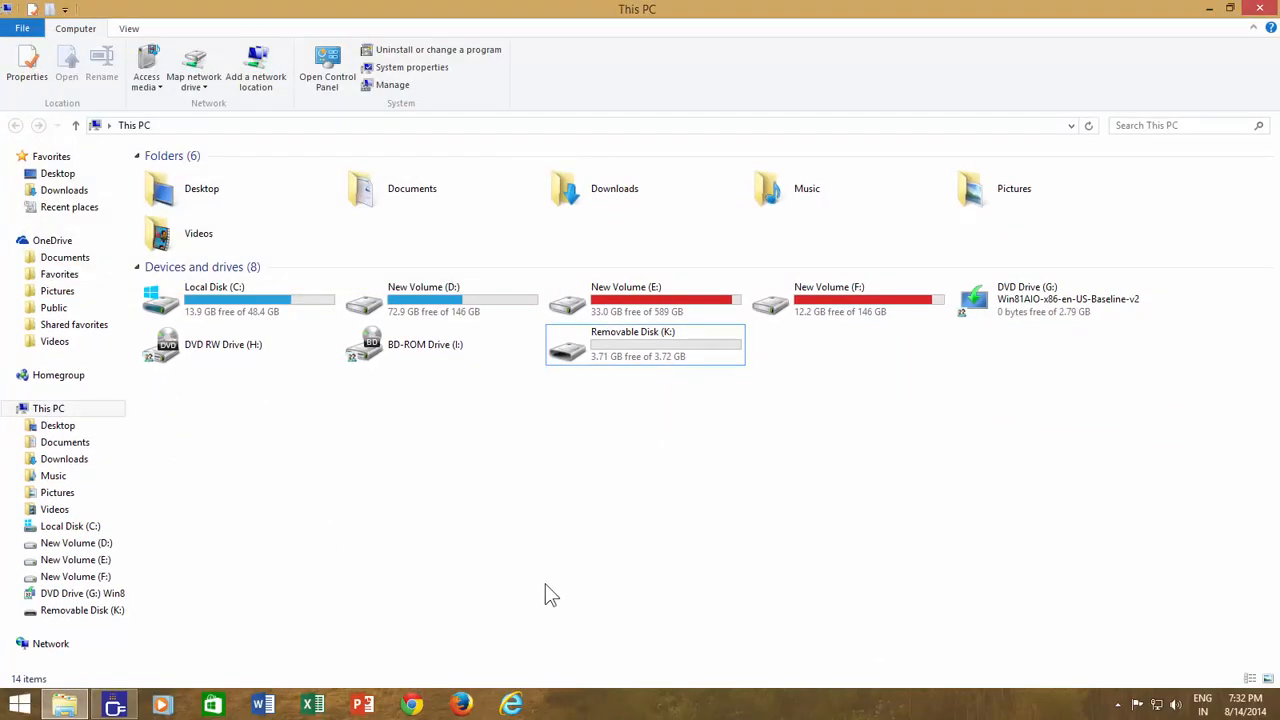
{"action": "mouse_move", "coordinate": [643, 563]}
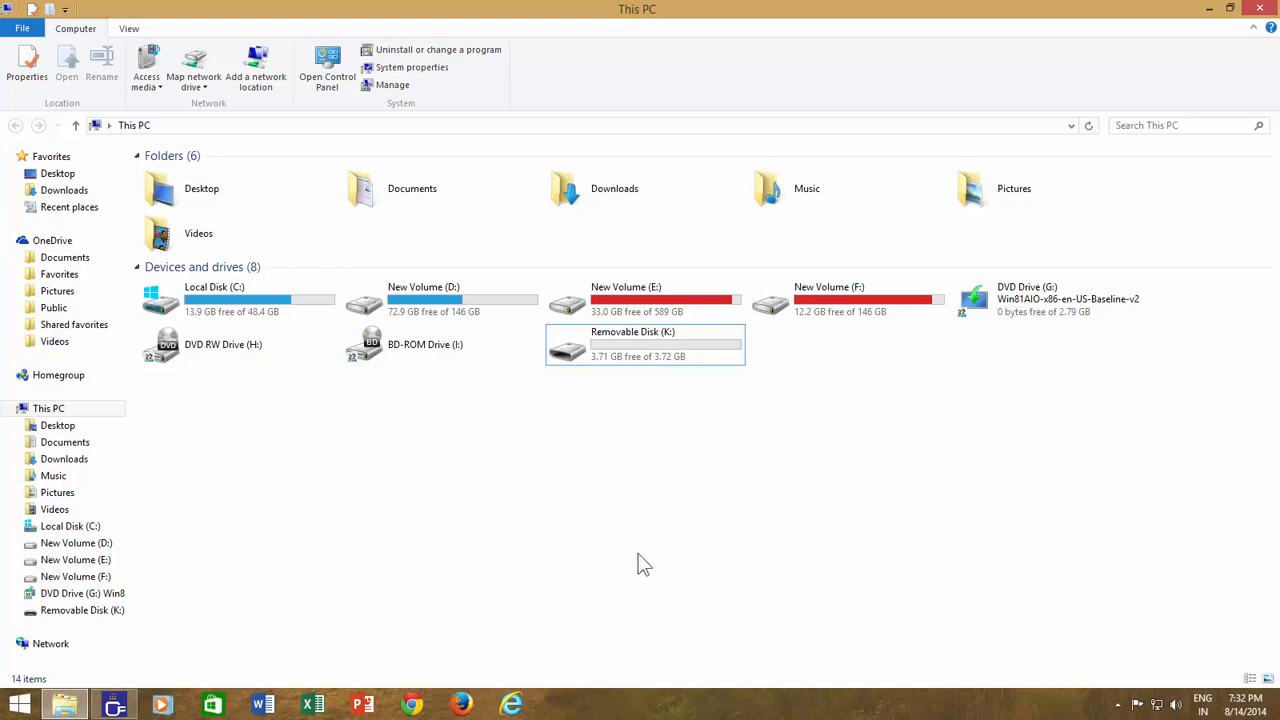
{"action": "right_click", "coordinate": [1050, 298]}
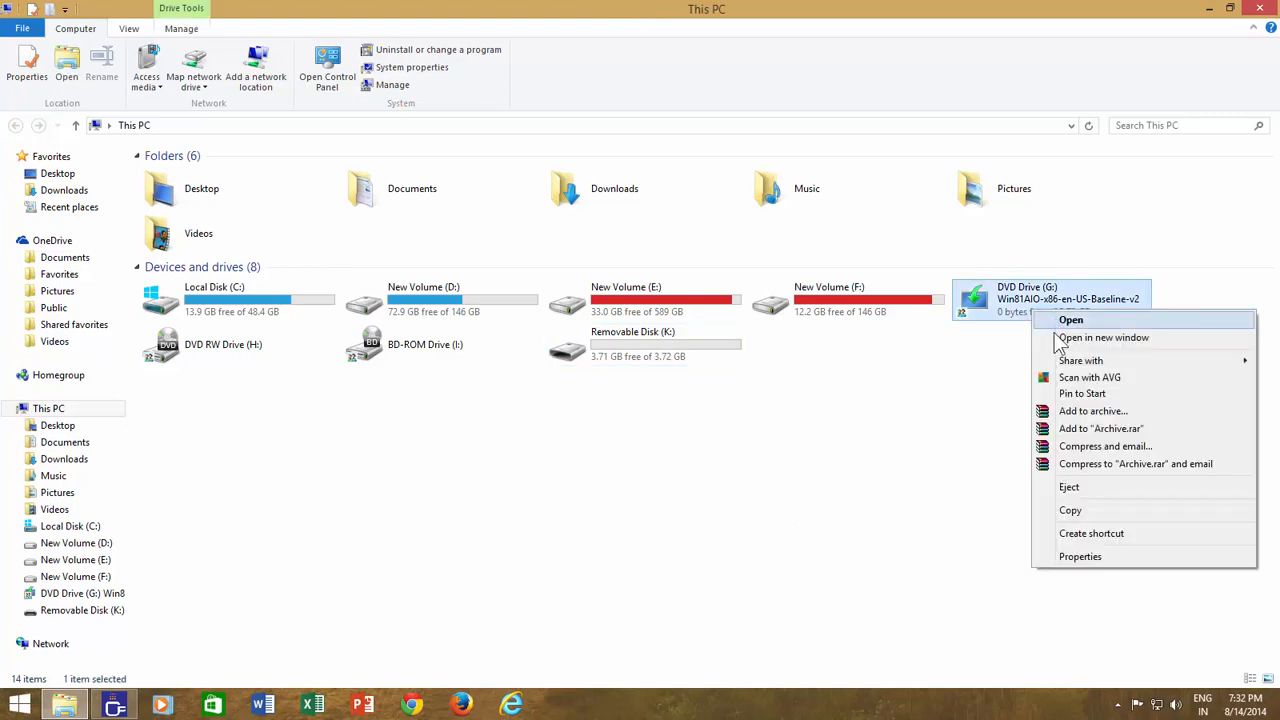
{"action": "left_click", "coordinate": [1071, 319]}
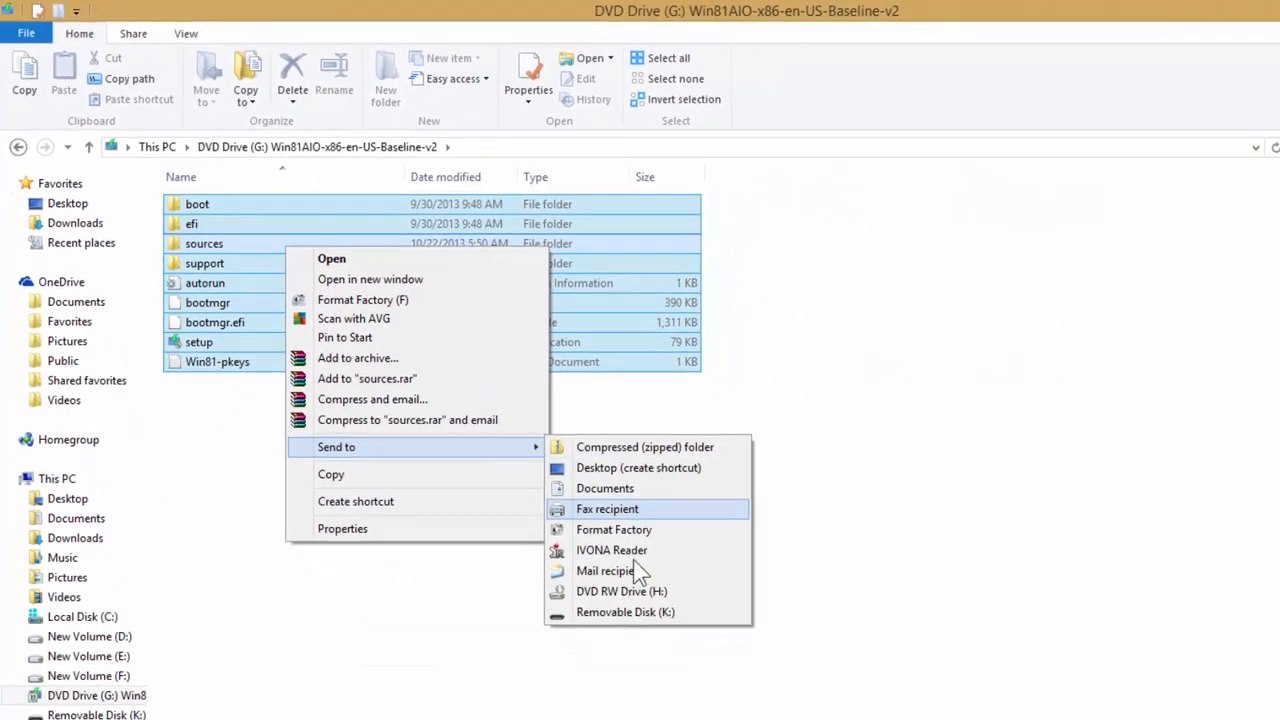
{"action": "left_click", "coordinate": [588, 510]}
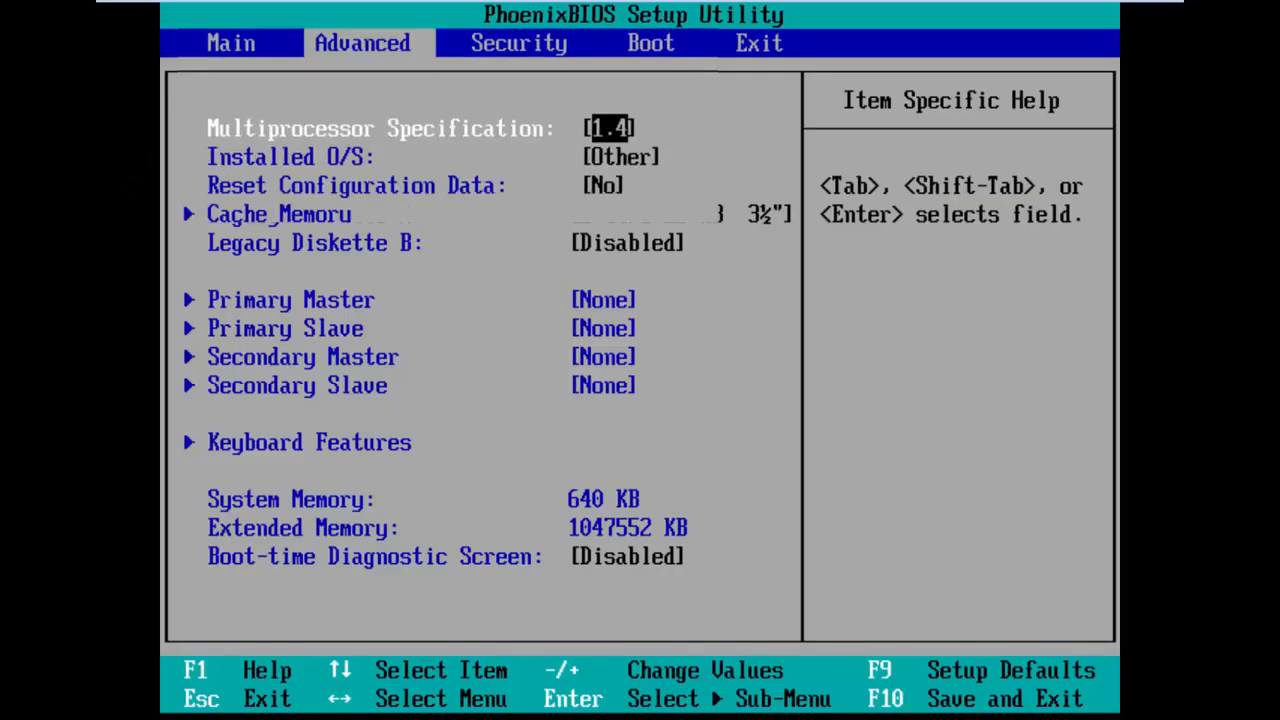
Step: Show the BIOS Boot tab: Removable Devices, Hard Drive, CD-ROM Drive, Network boot
{"action": "left_click", "coordinate": [651, 42]}
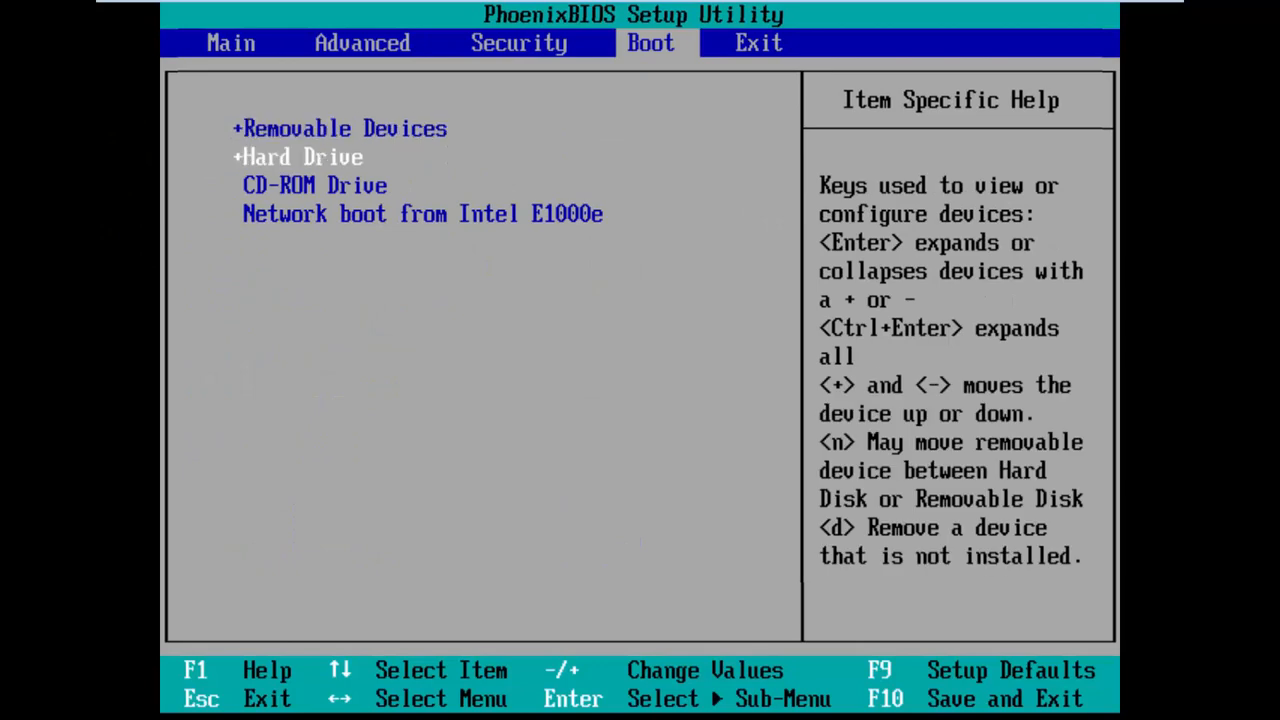